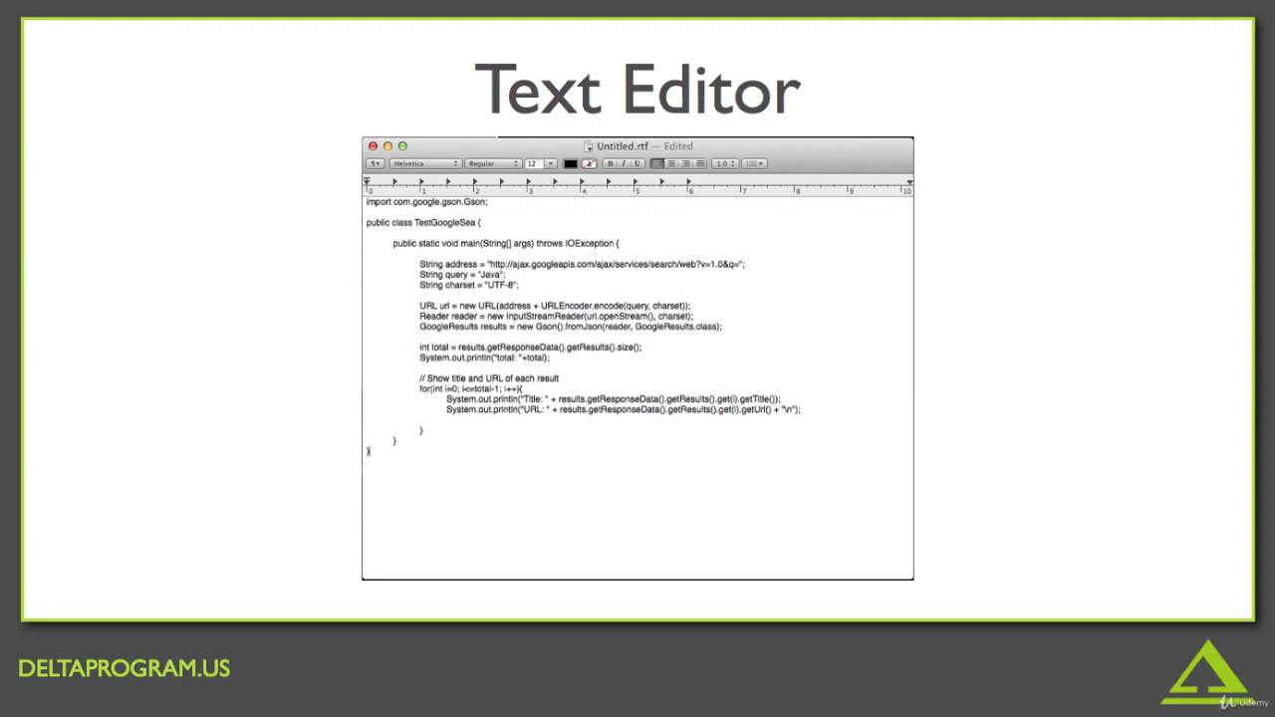
Advance past the Text Editor slide to the Android Studio welcome screen.
left_click(1212, 11)
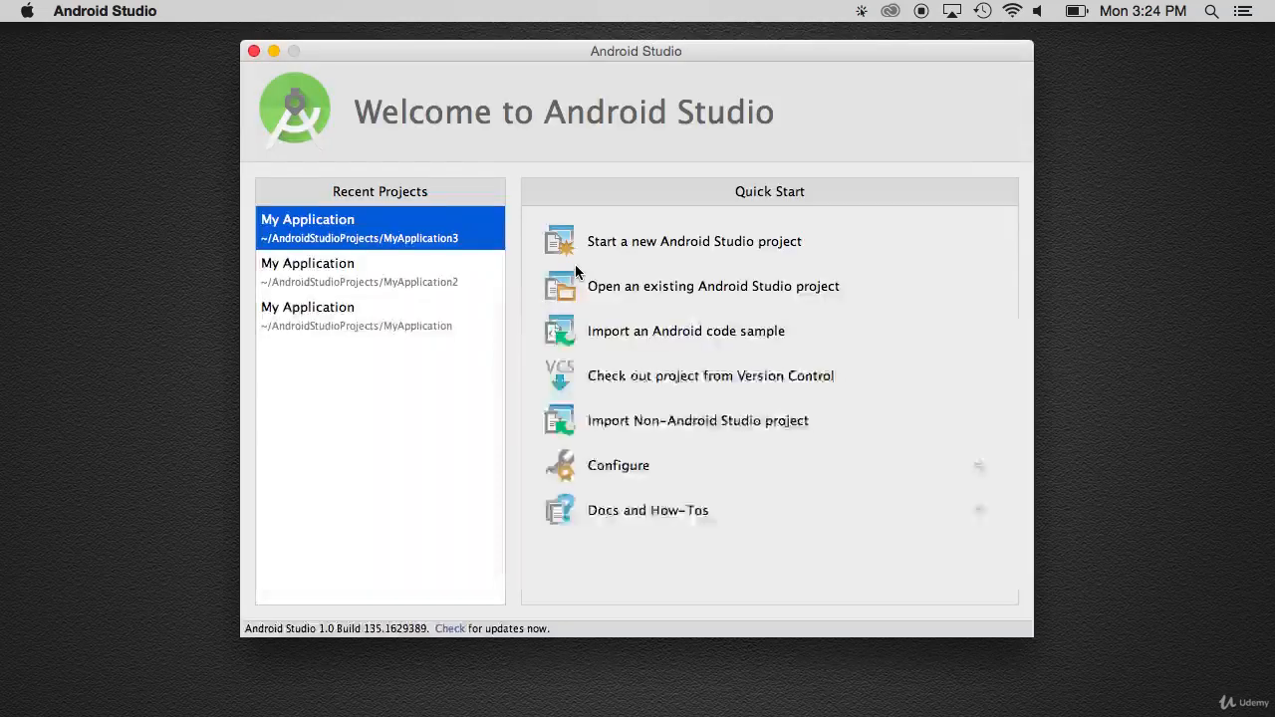
Create a new Phone and Tablet project (API 17) named My Application with a Blank Activity called MainActivity.
left_click(693, 241)
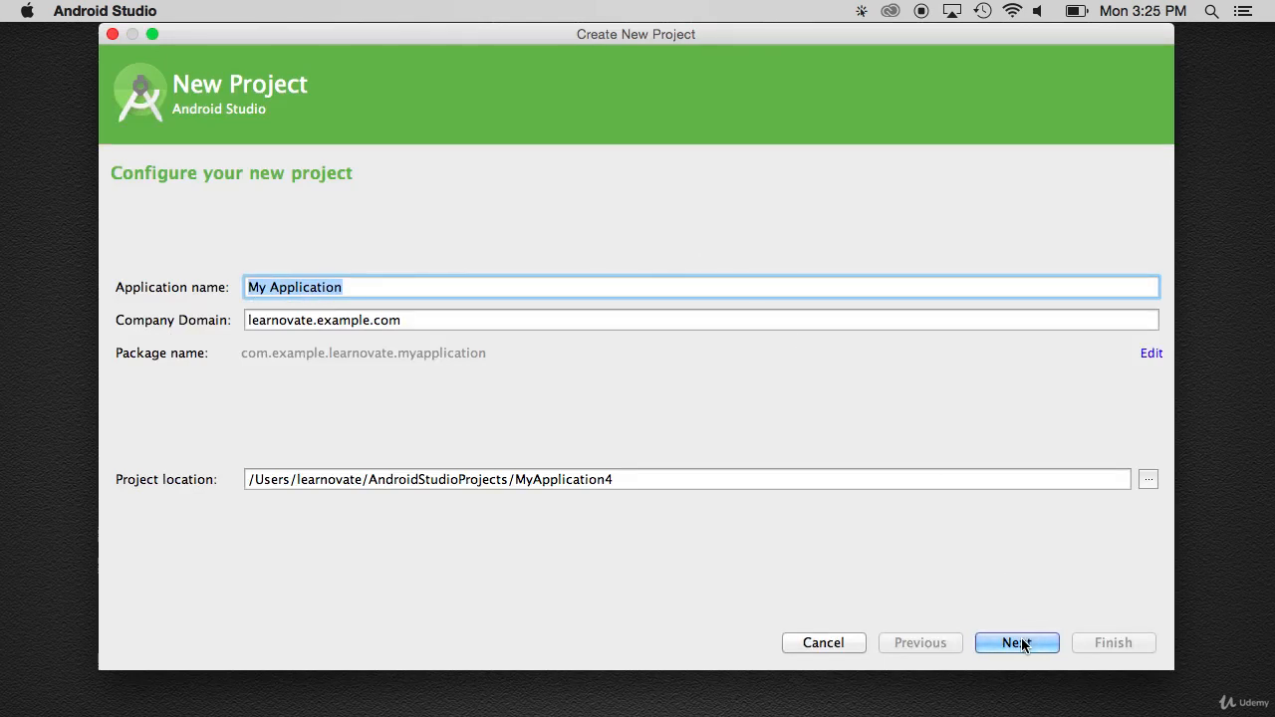
left_click(1016, 642)
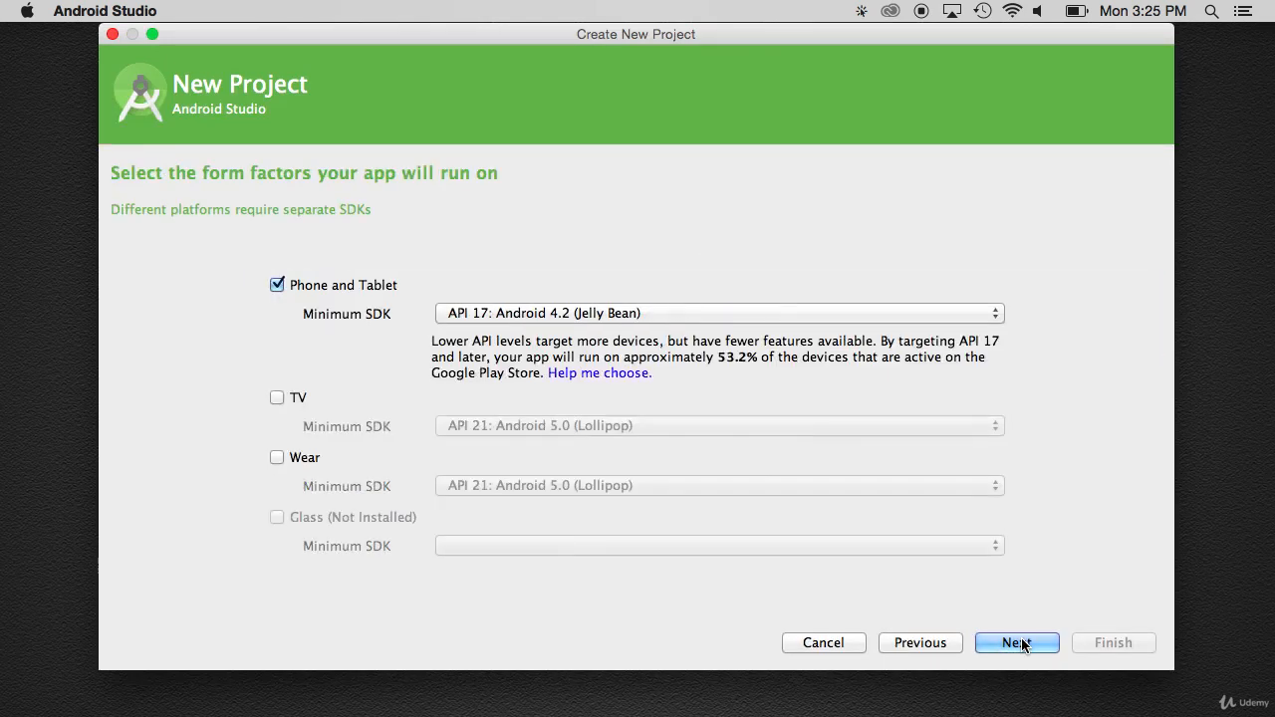
mouse_move(357, 359)
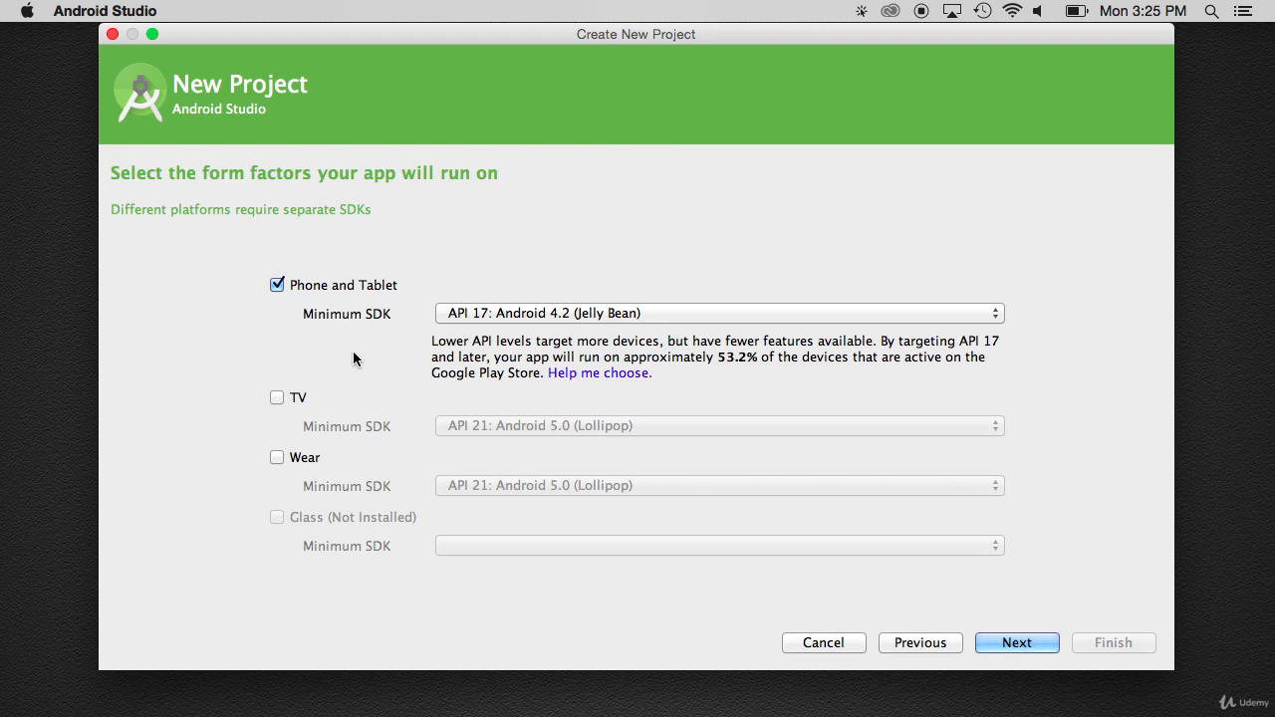
mouse_move(339, 338)
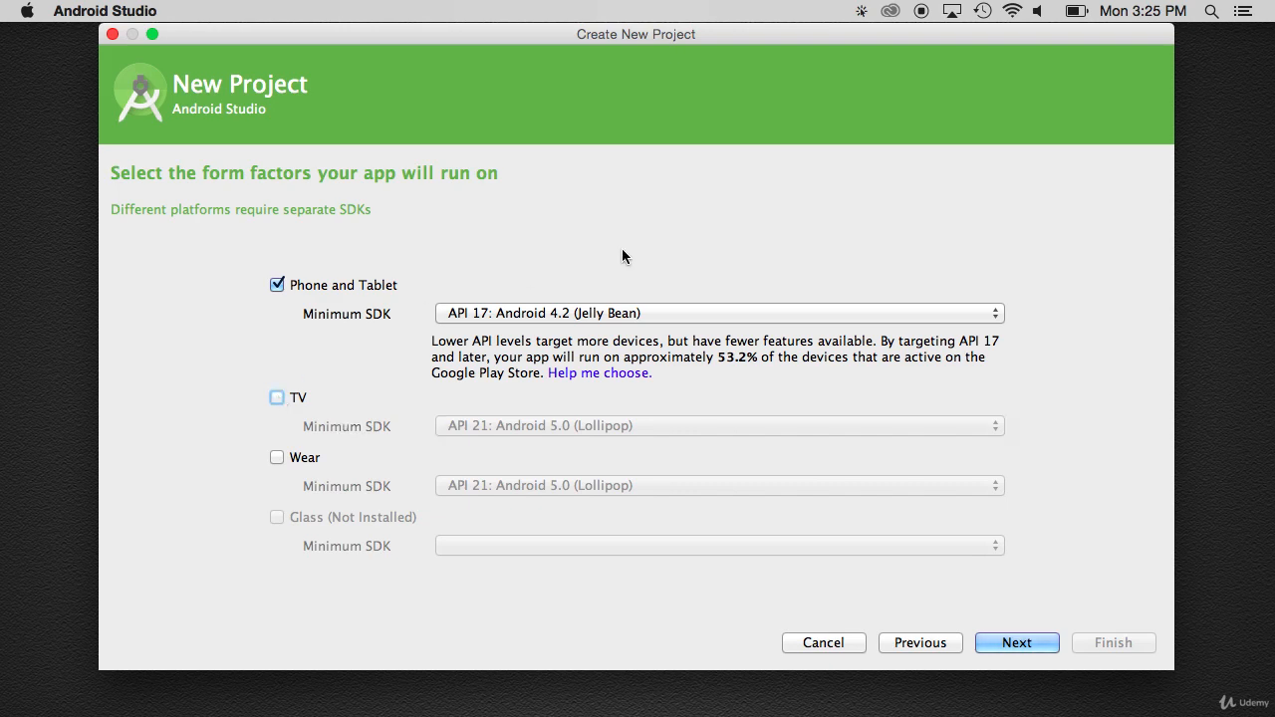
left_click(1016, 642)
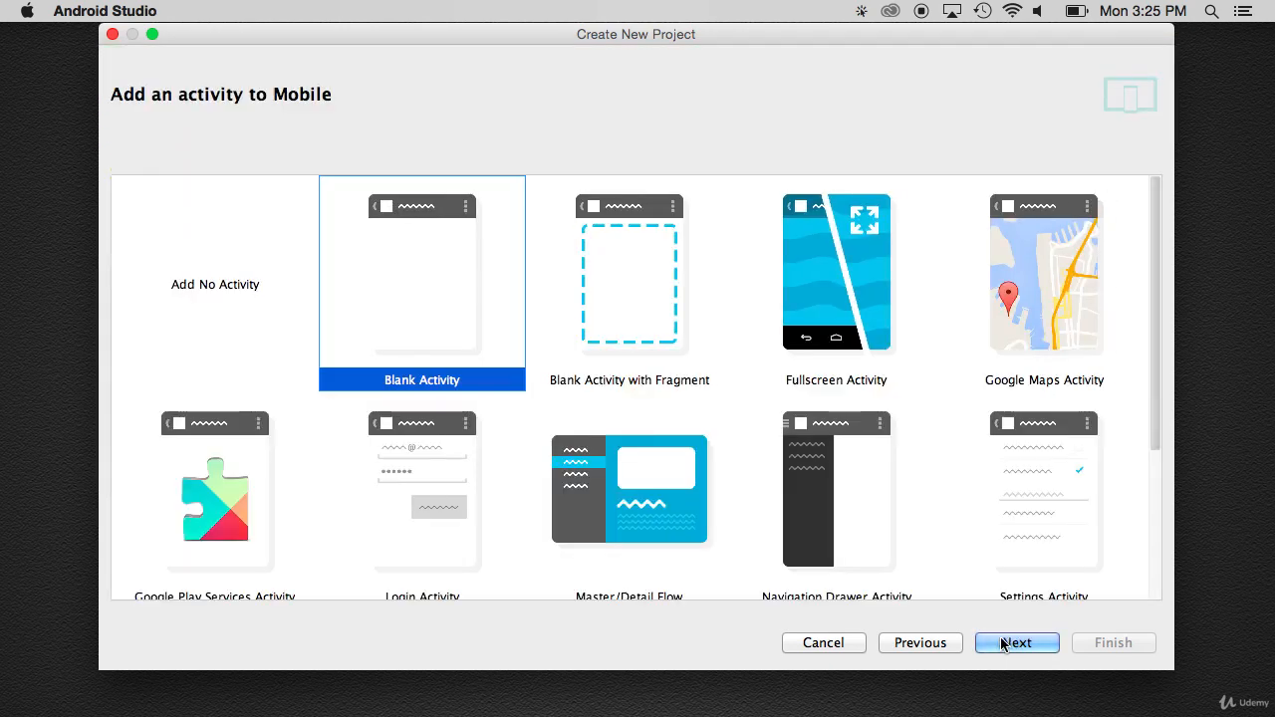
scroll("down", 3)
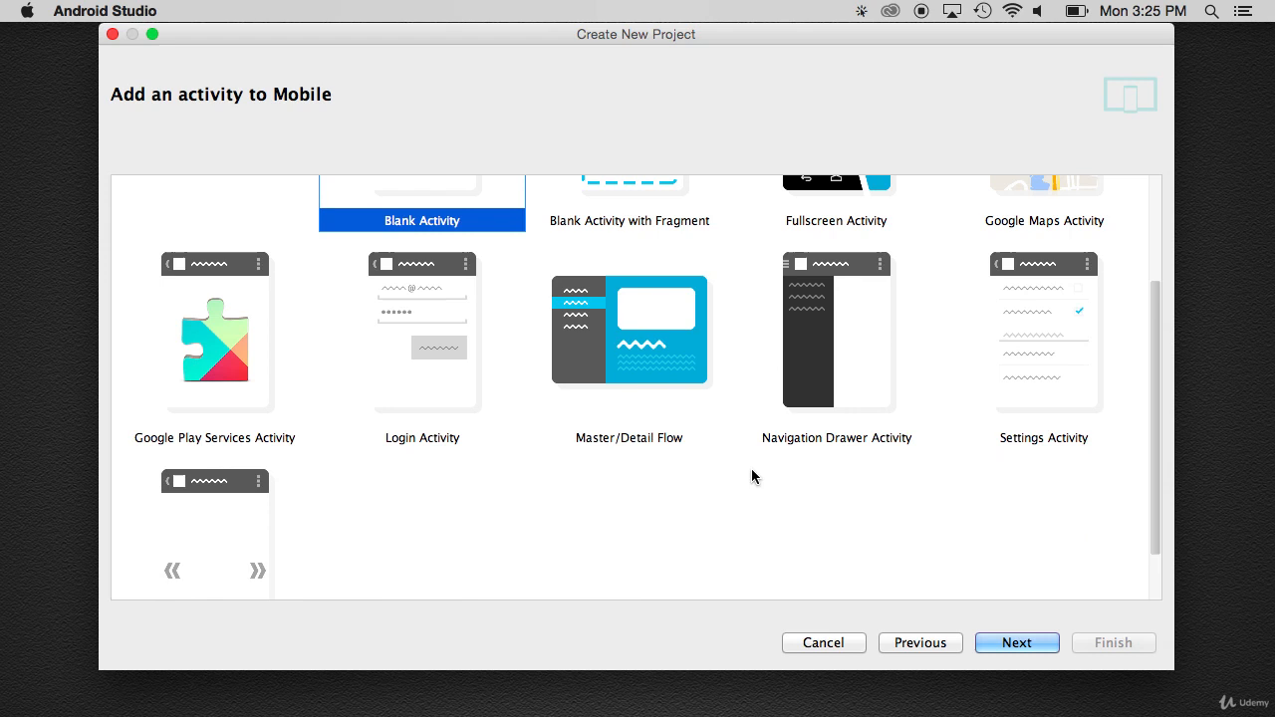
scroll("up", 3)
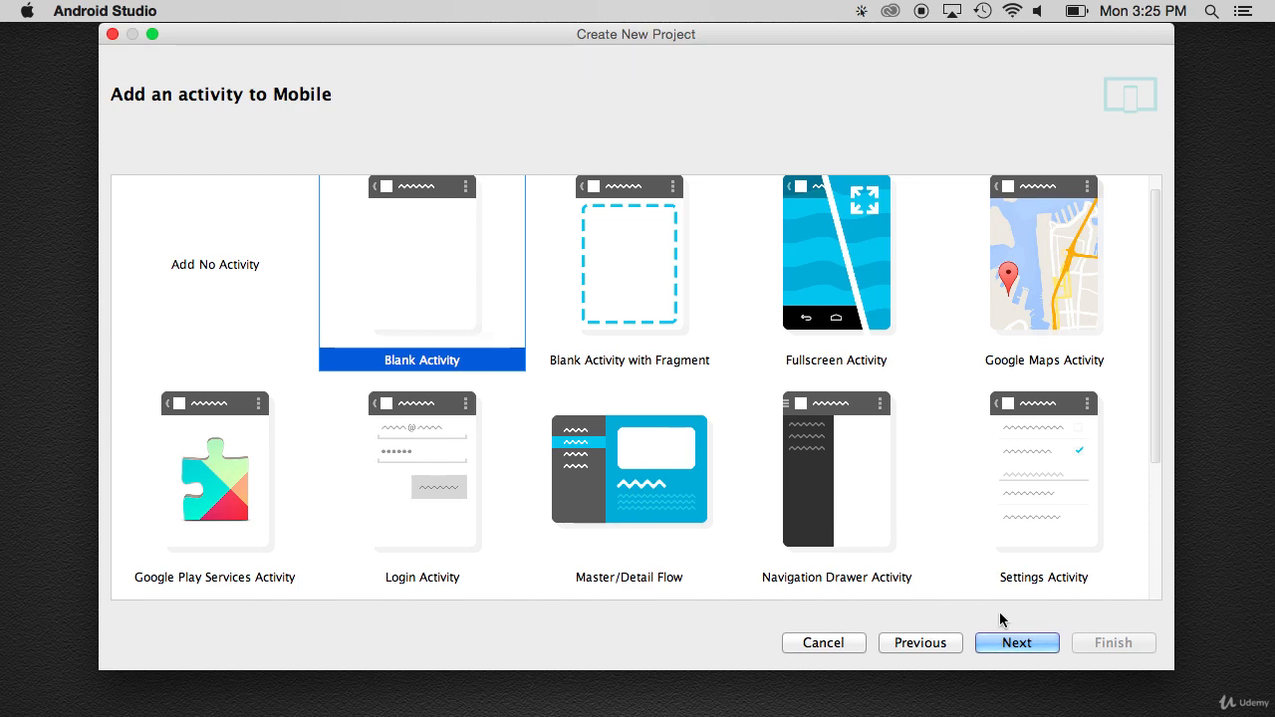
left_click(1016, 643)
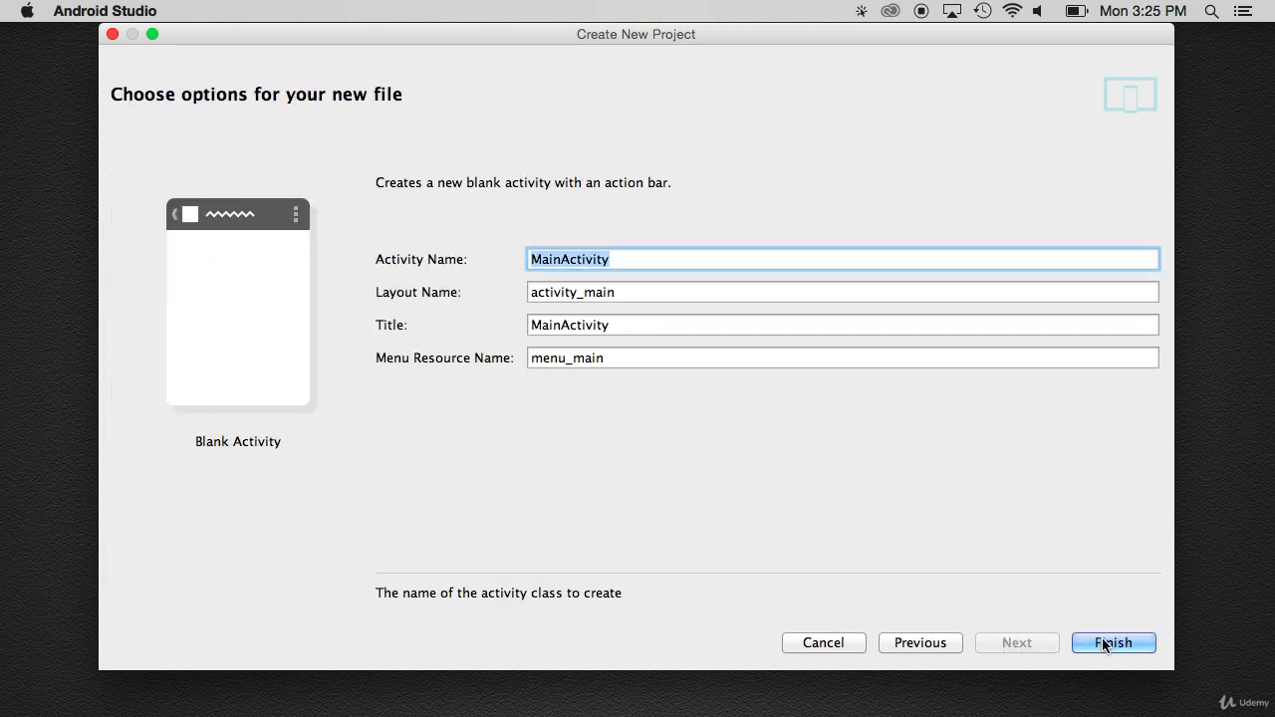
left_click(1112, 642)
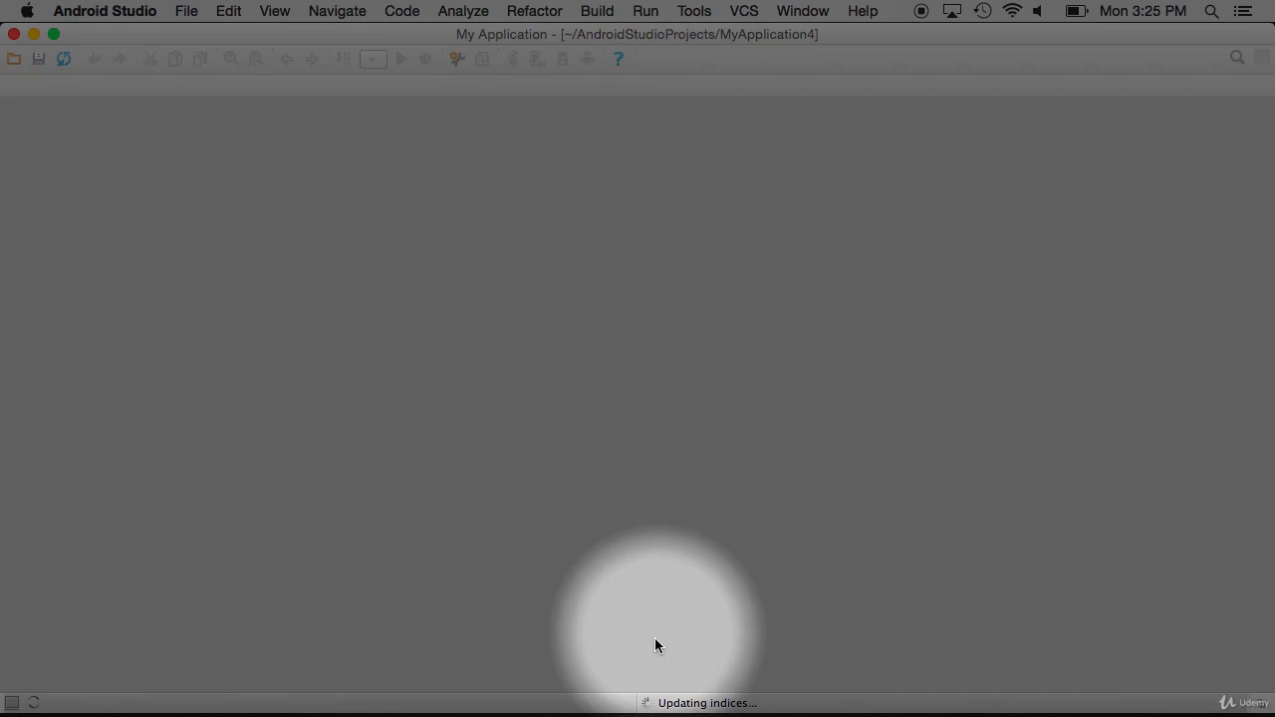
mouse_move(815, 700)
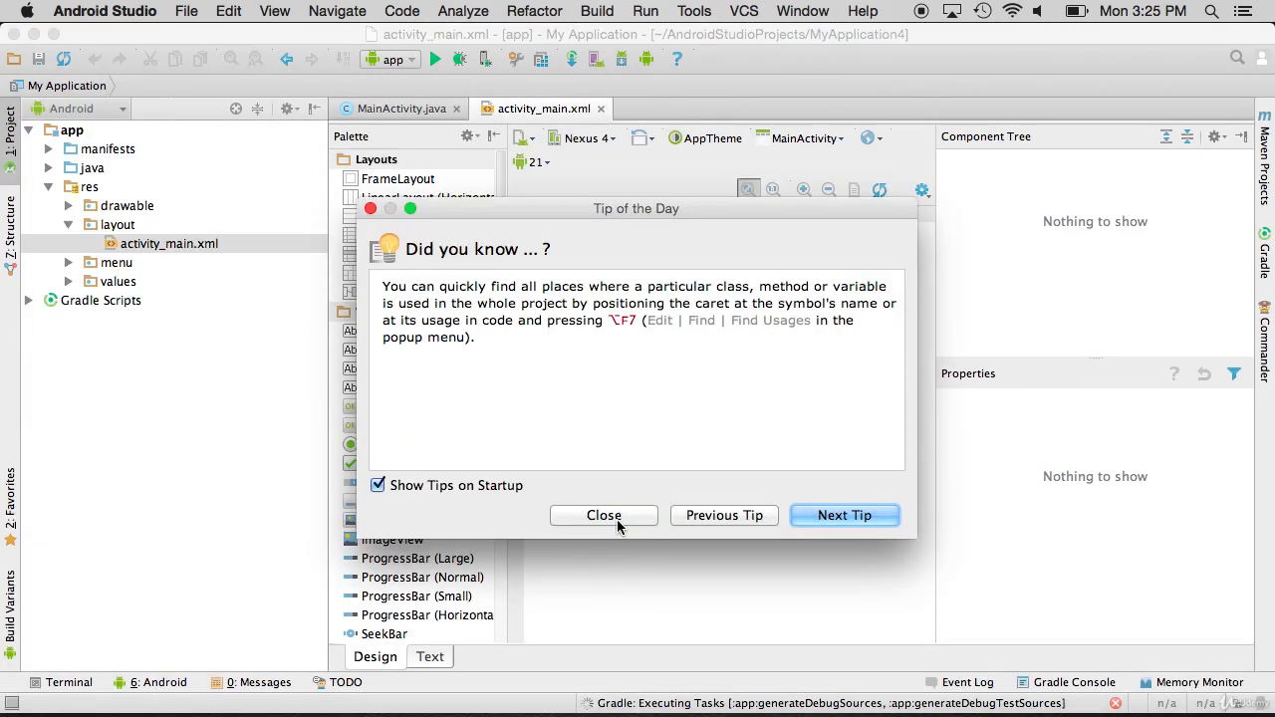
Dismiss the Tip of the Day dialog once the project finishes loading.
left_click(604, 515)
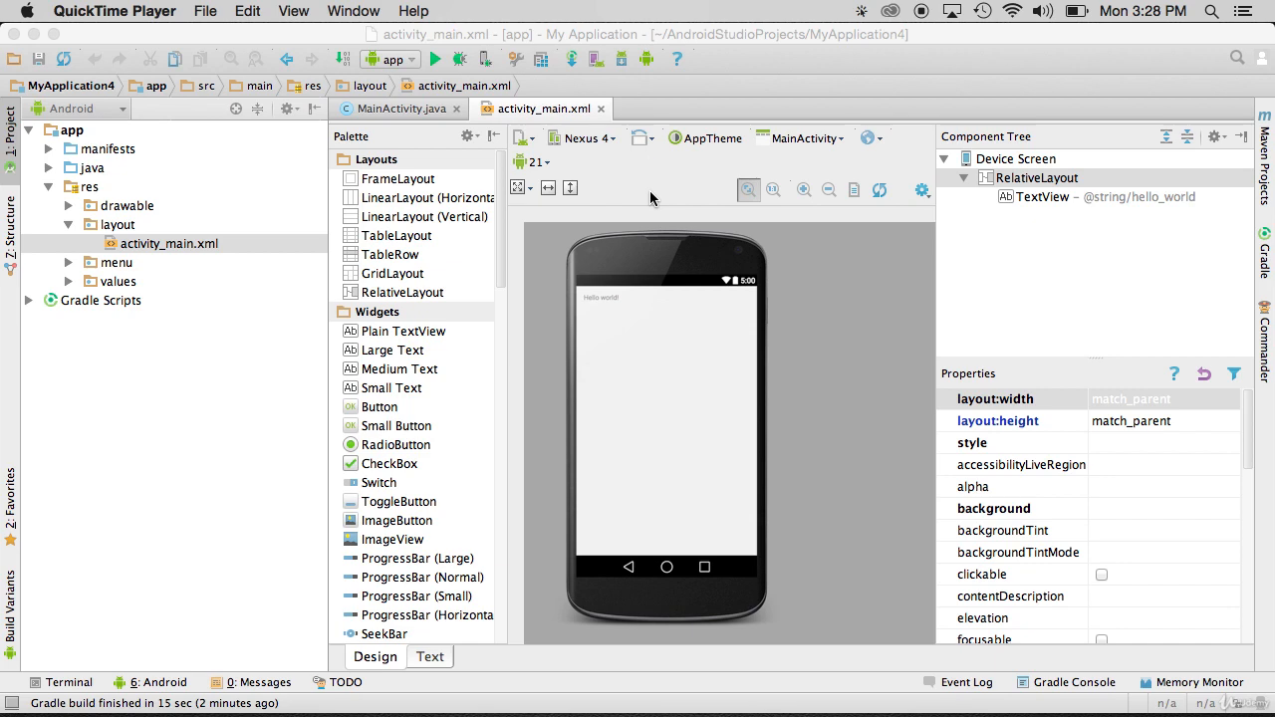
mouse_move(611, 139)
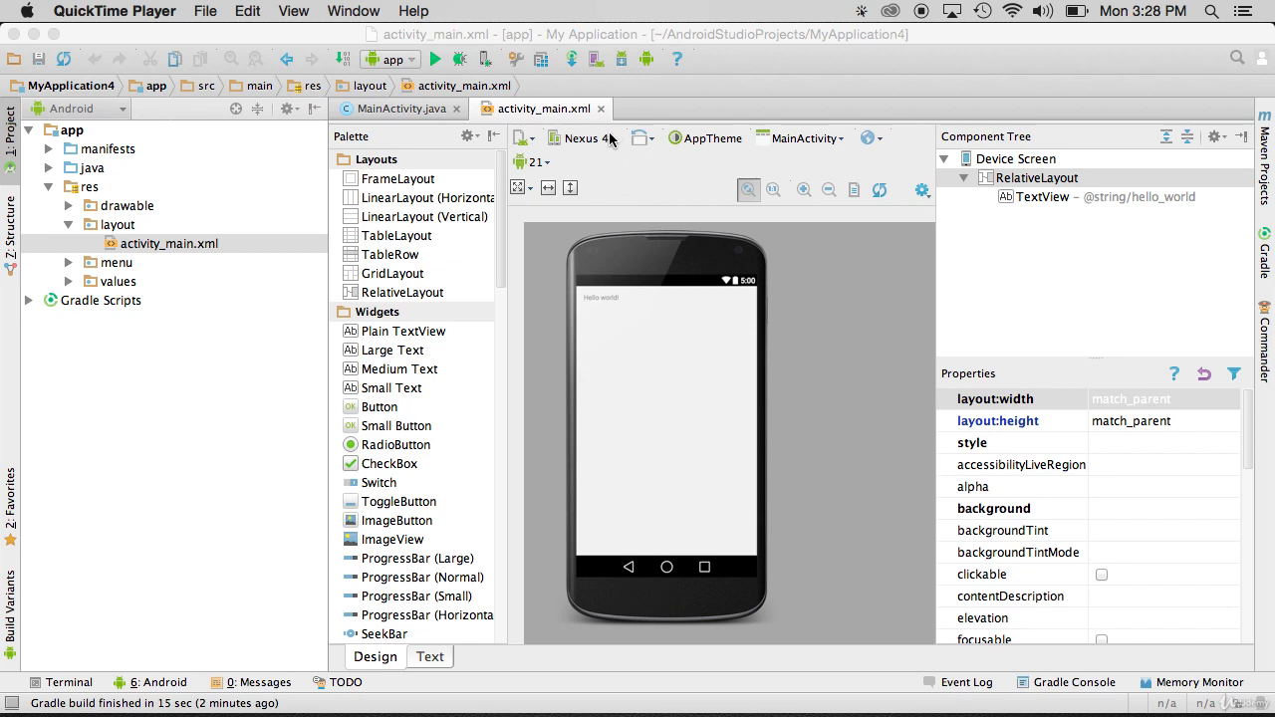
left_click(583, 138)
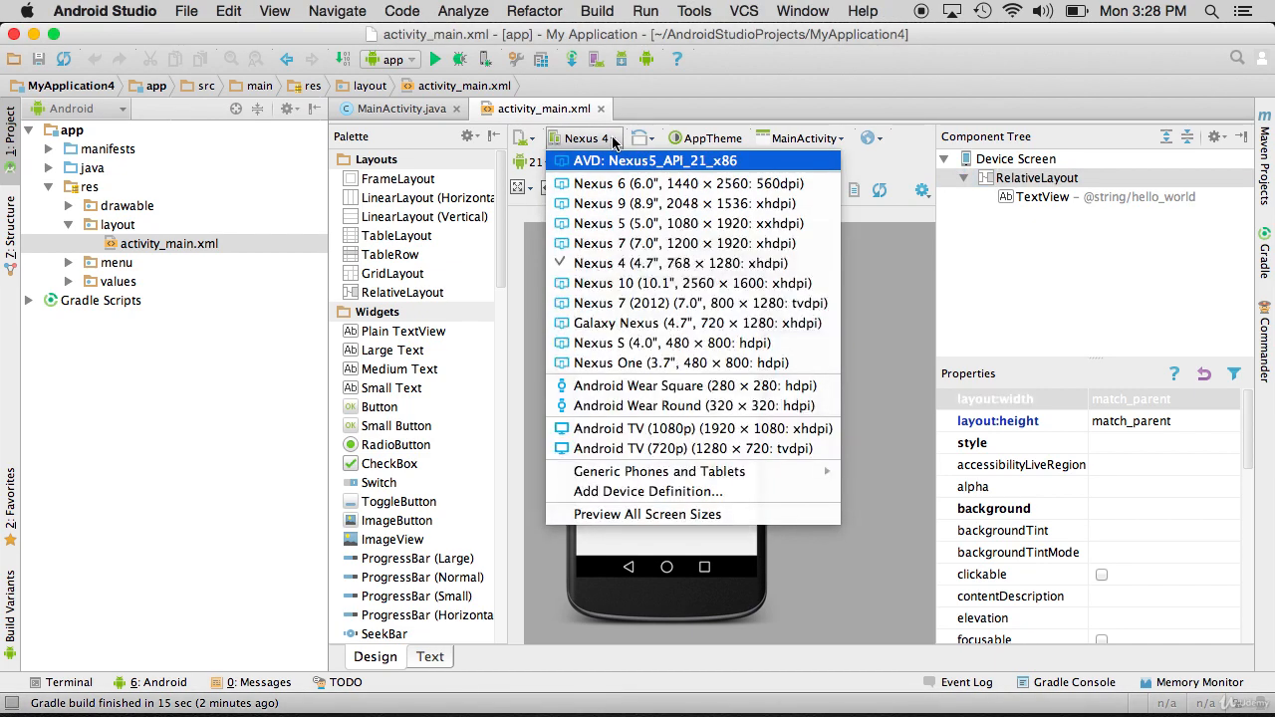
left_click(678, 223)
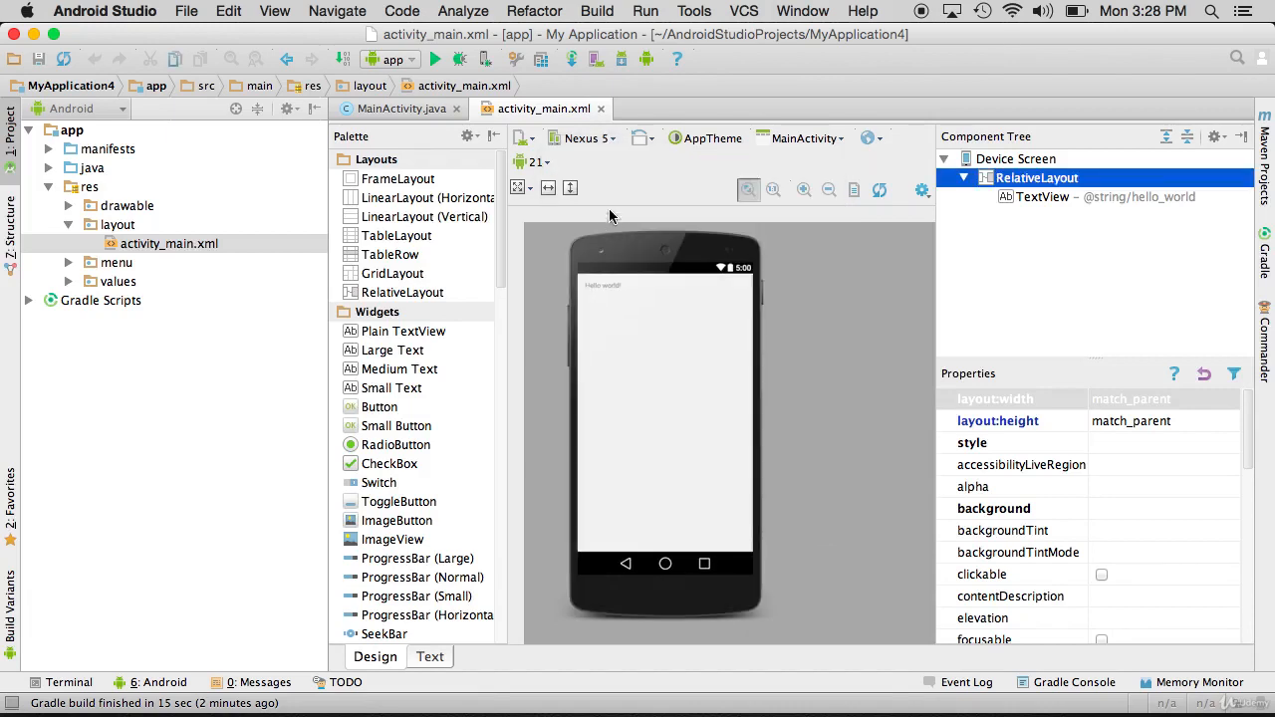
left_click(581, 137)
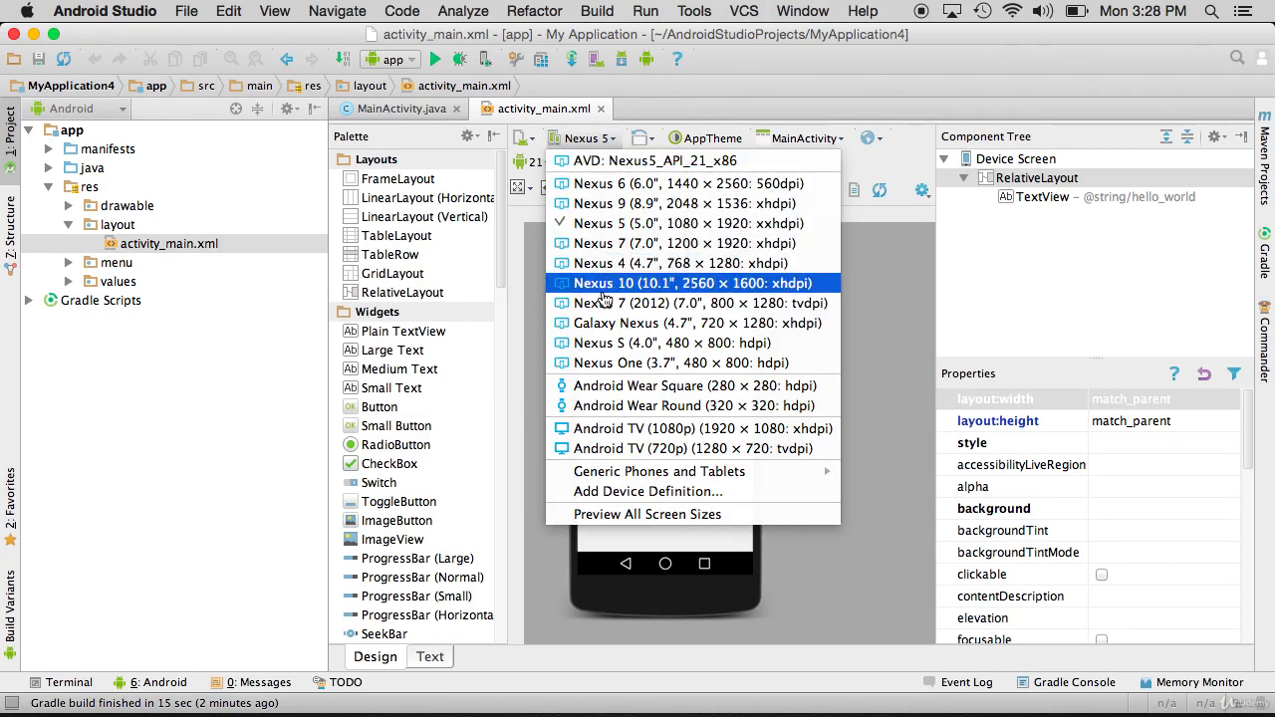
left_click(692, 283)
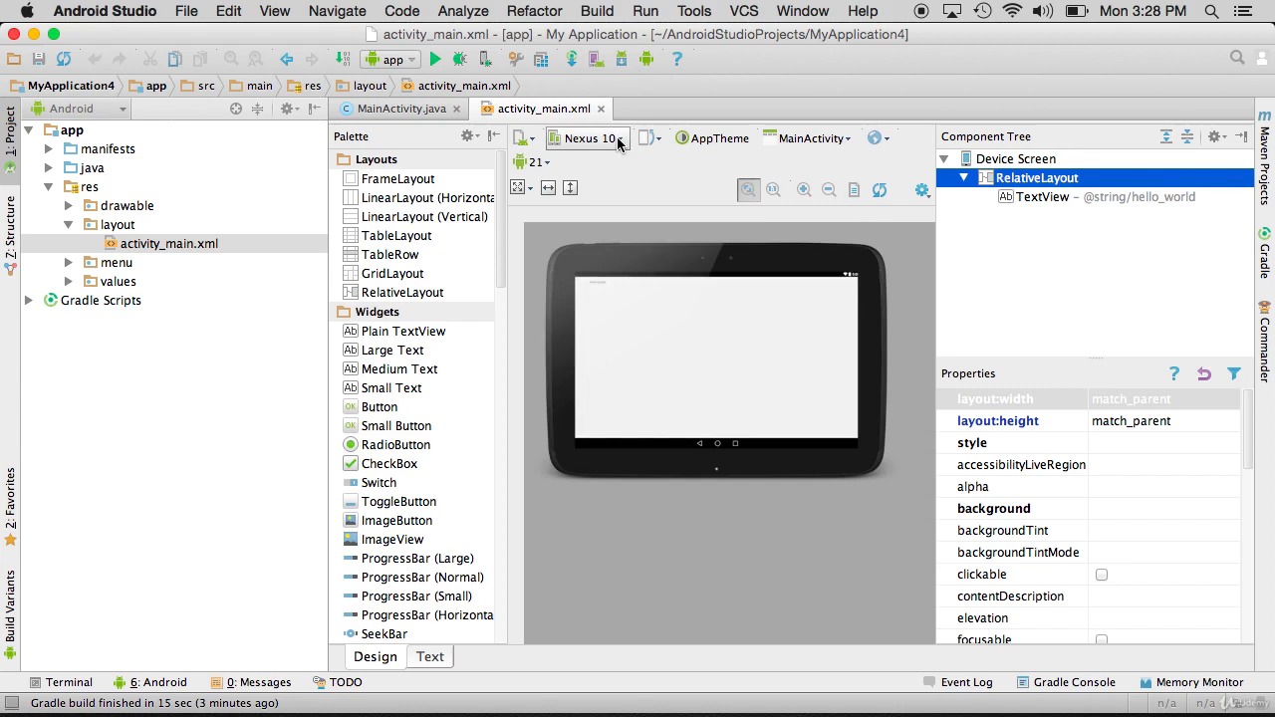
left_click(586, 138)
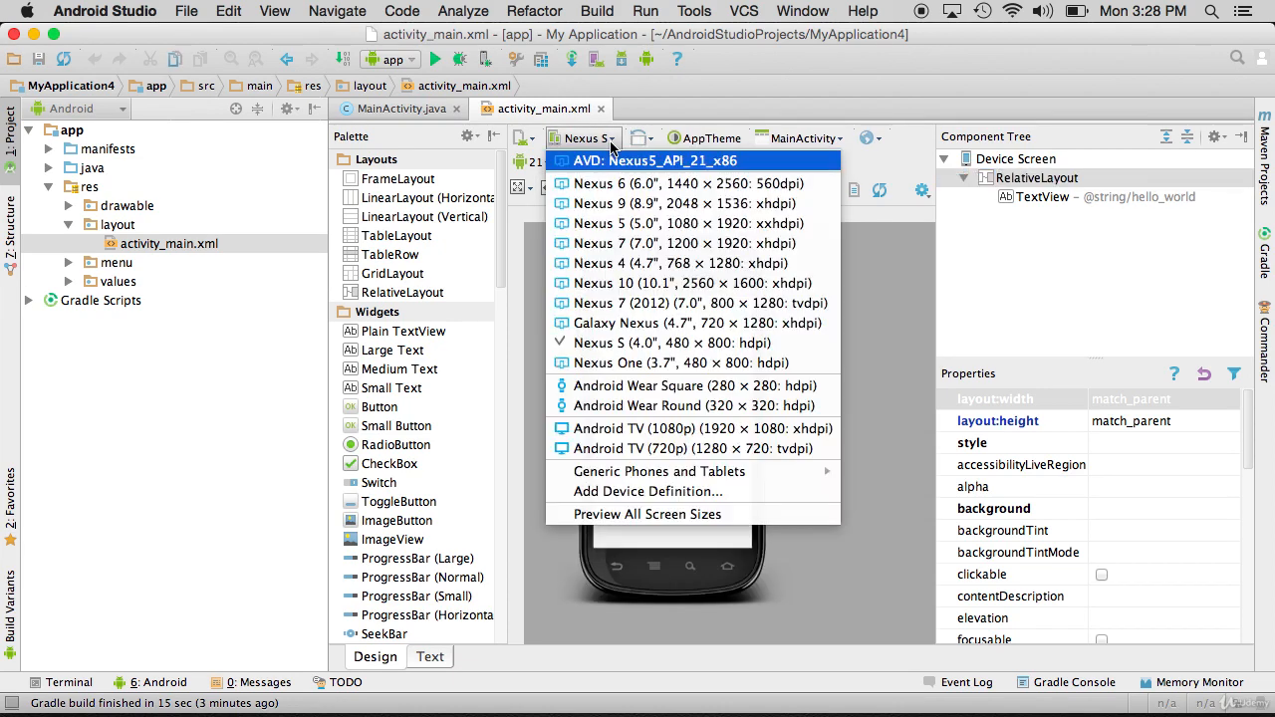
left_click(651, 385)
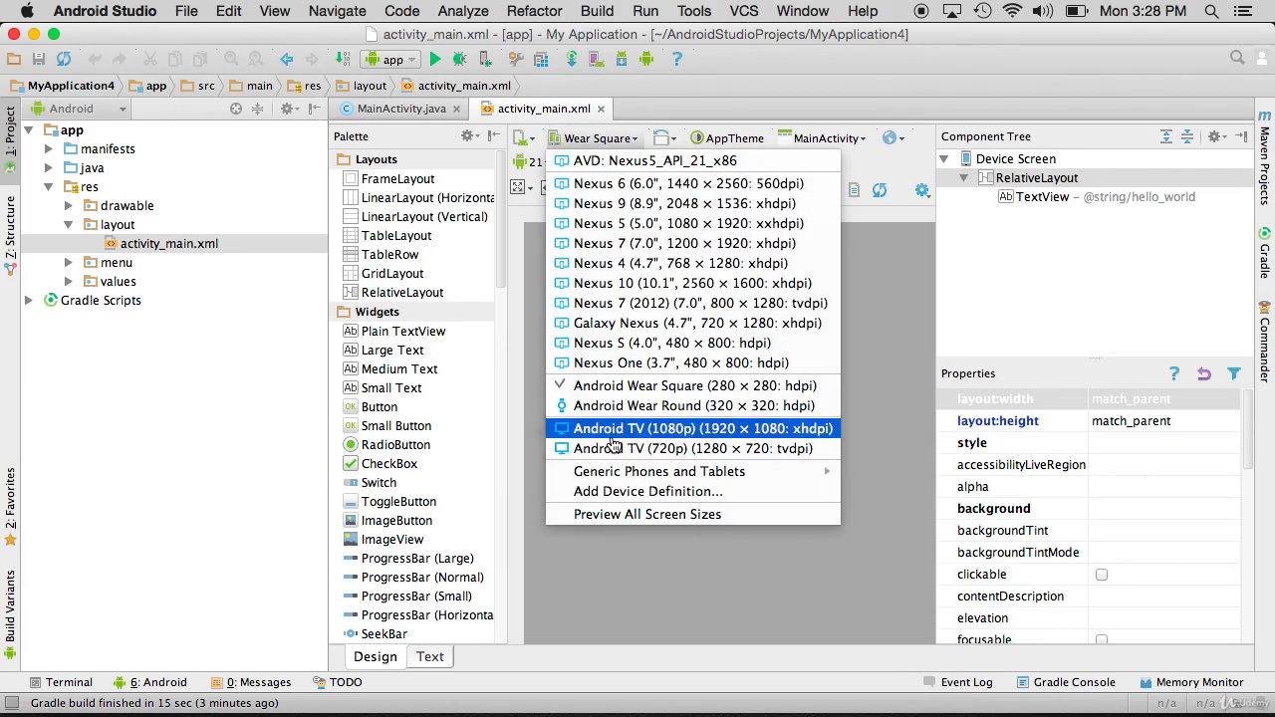
left_click(701, 428)
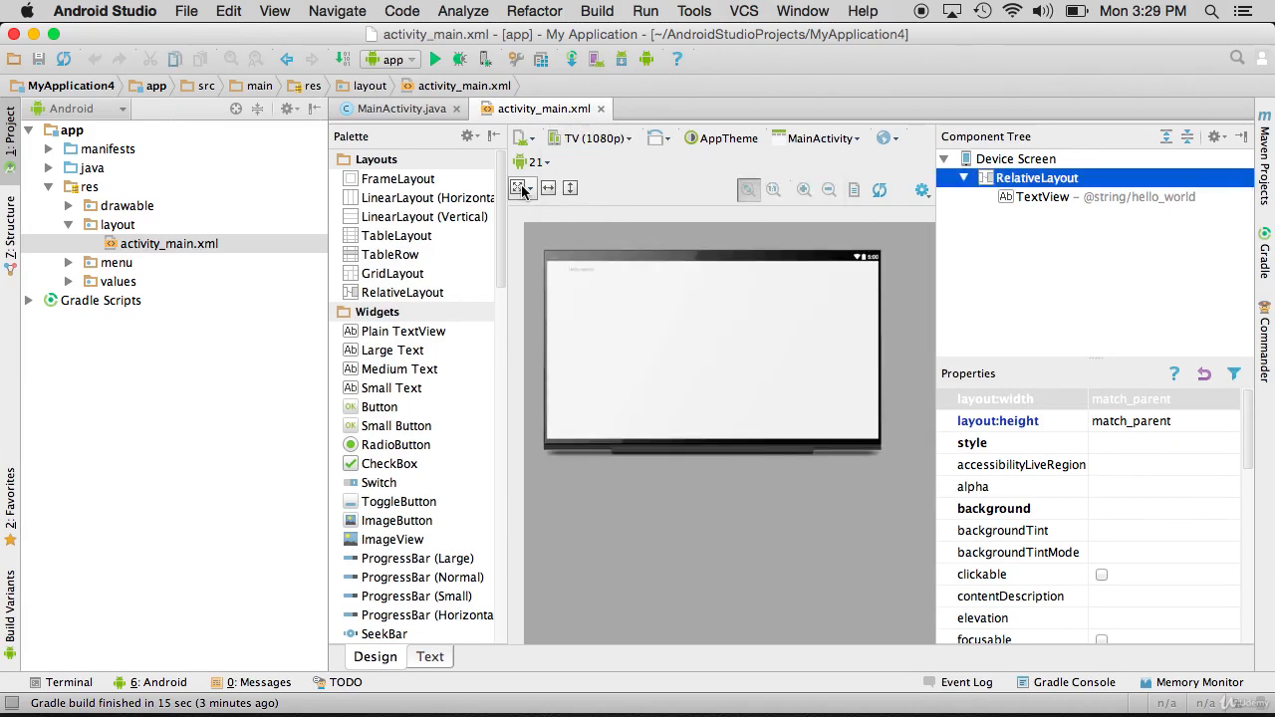
mouse_move(545, 108)
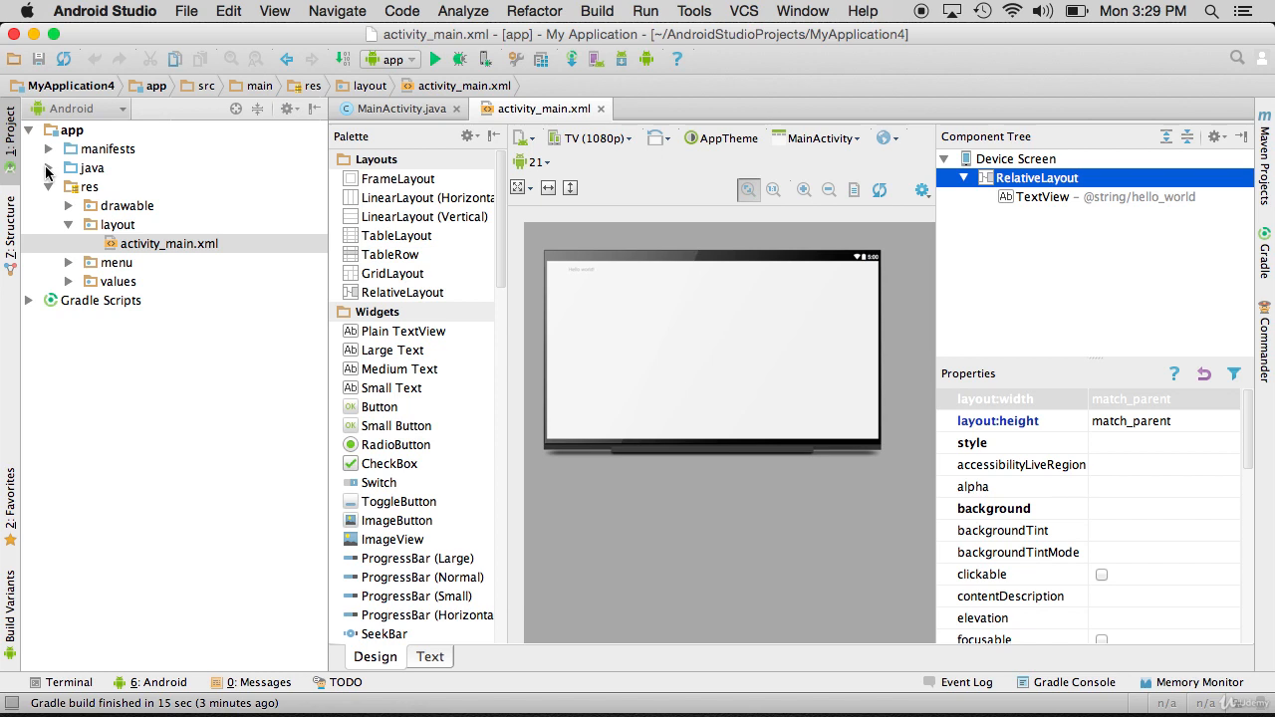
In MainActivity's onCreate, add the line String string = new String(); and dismiss the redundant-constructor hint.
left_click(48, 168)
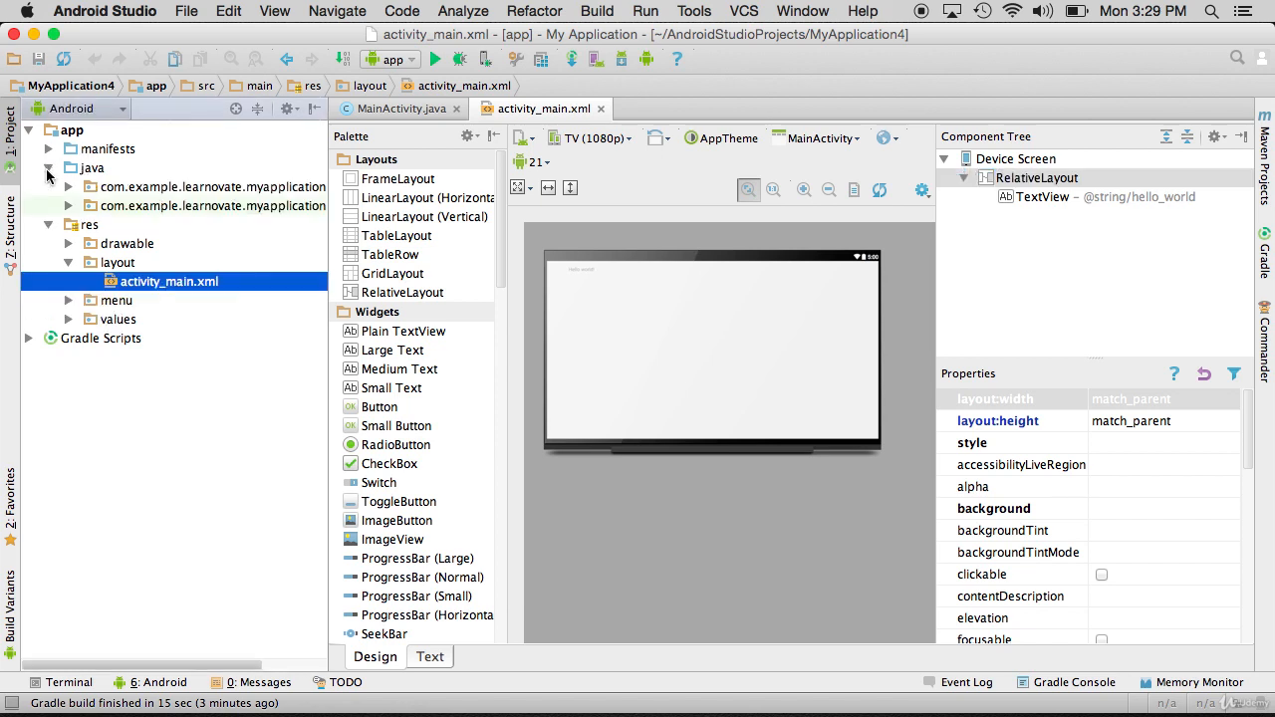
left_click(67, 186)
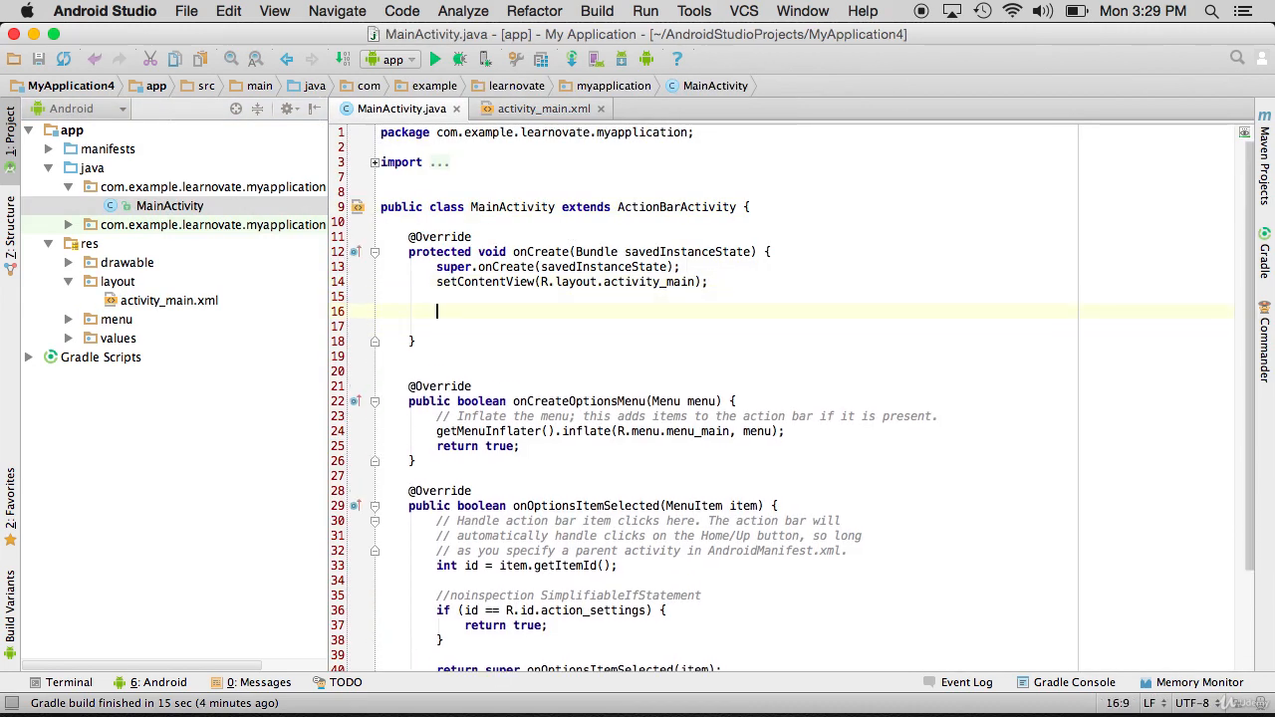
type("S")
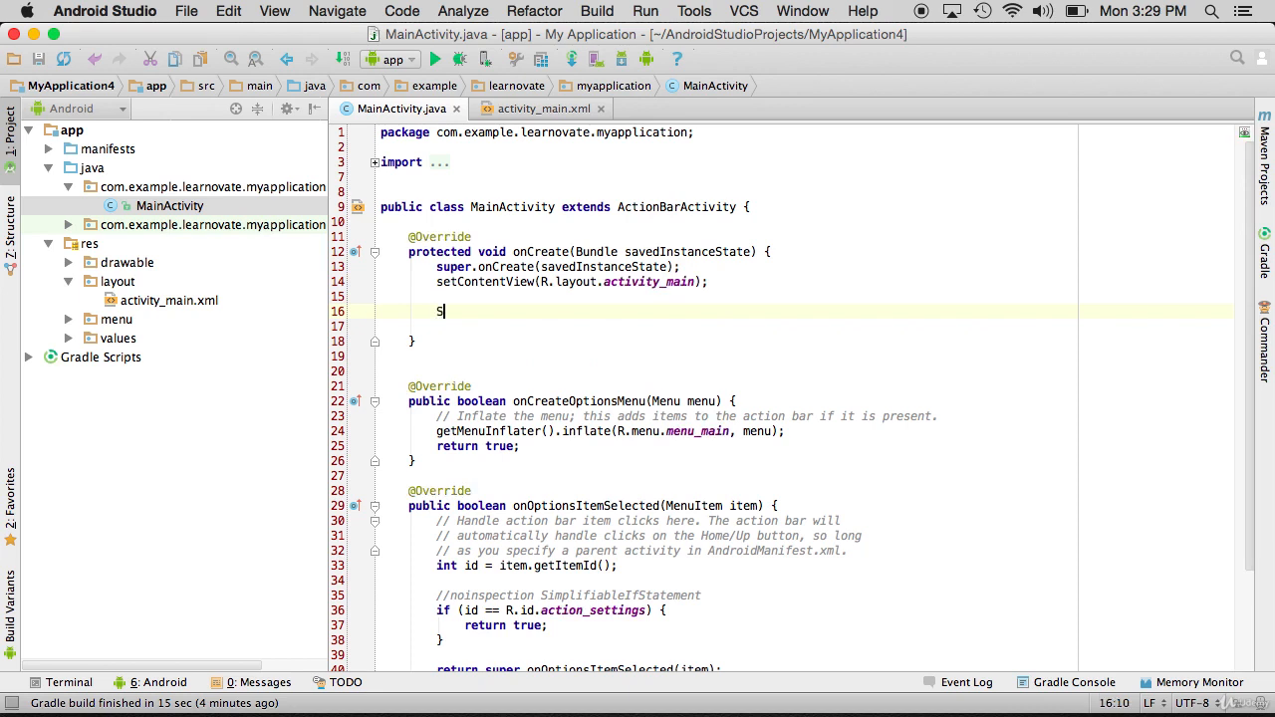
type("String st")
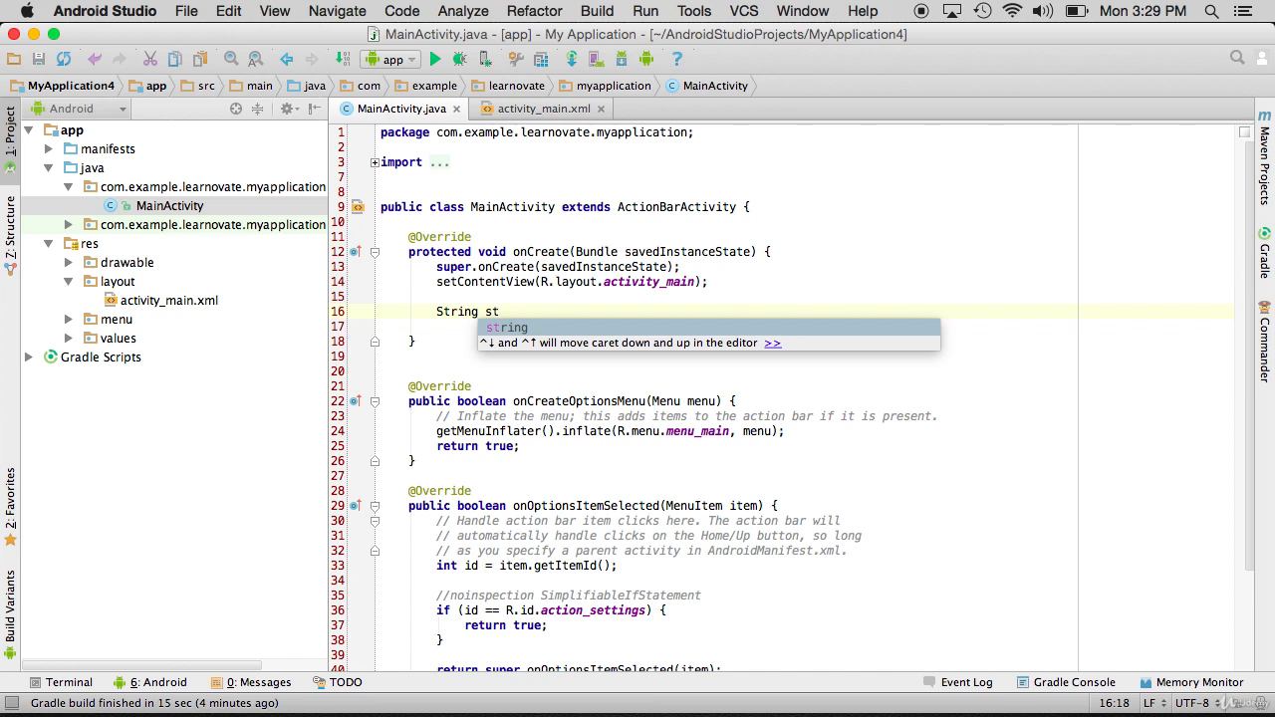
type("ring = new")
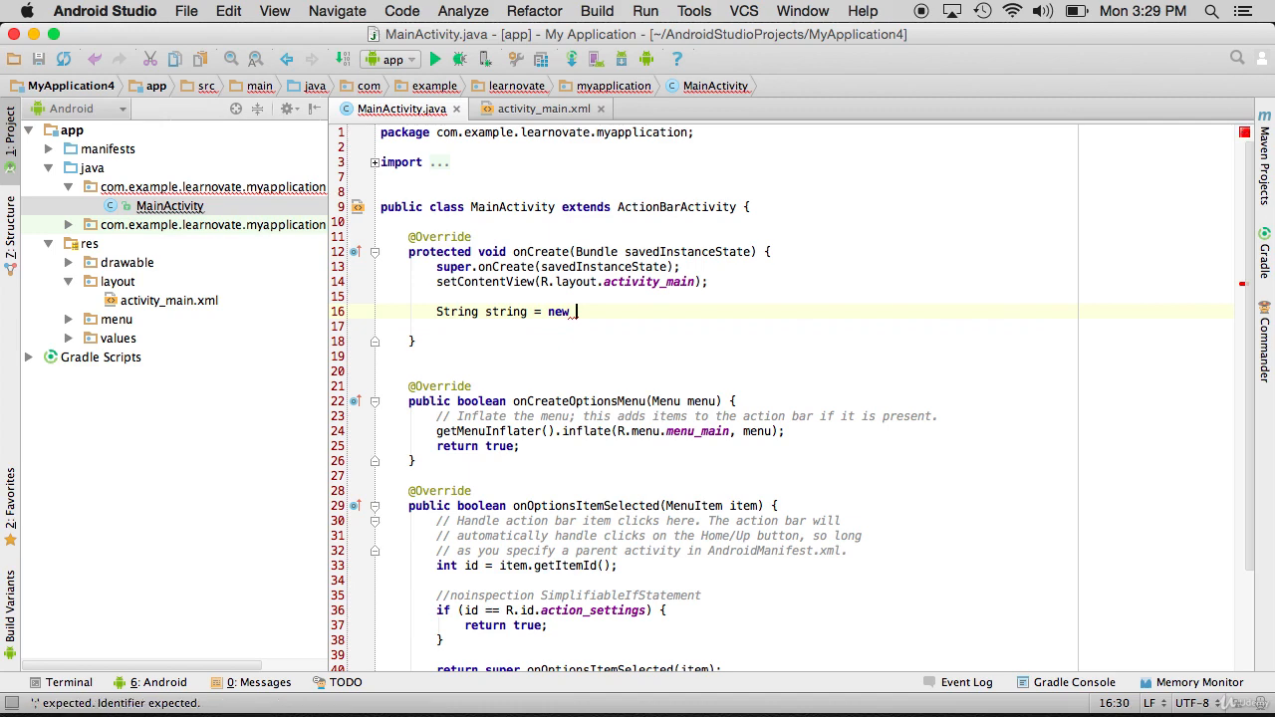
type("String(")
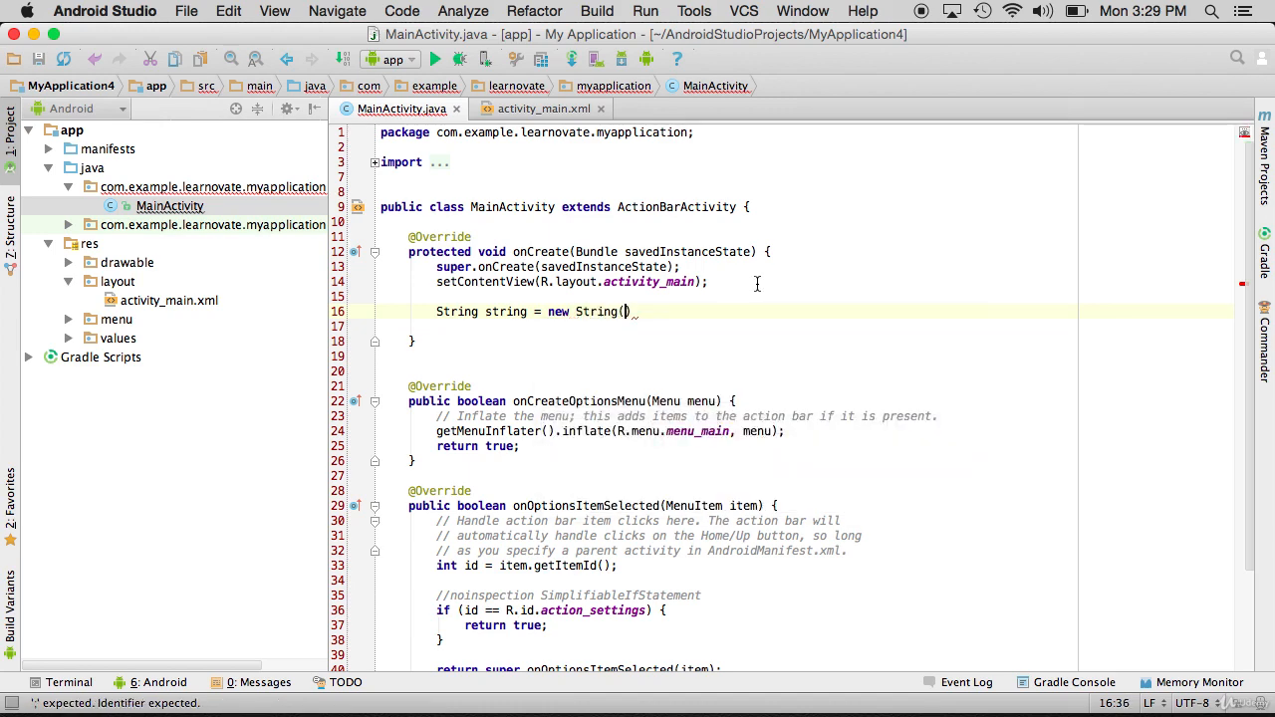
type(";")
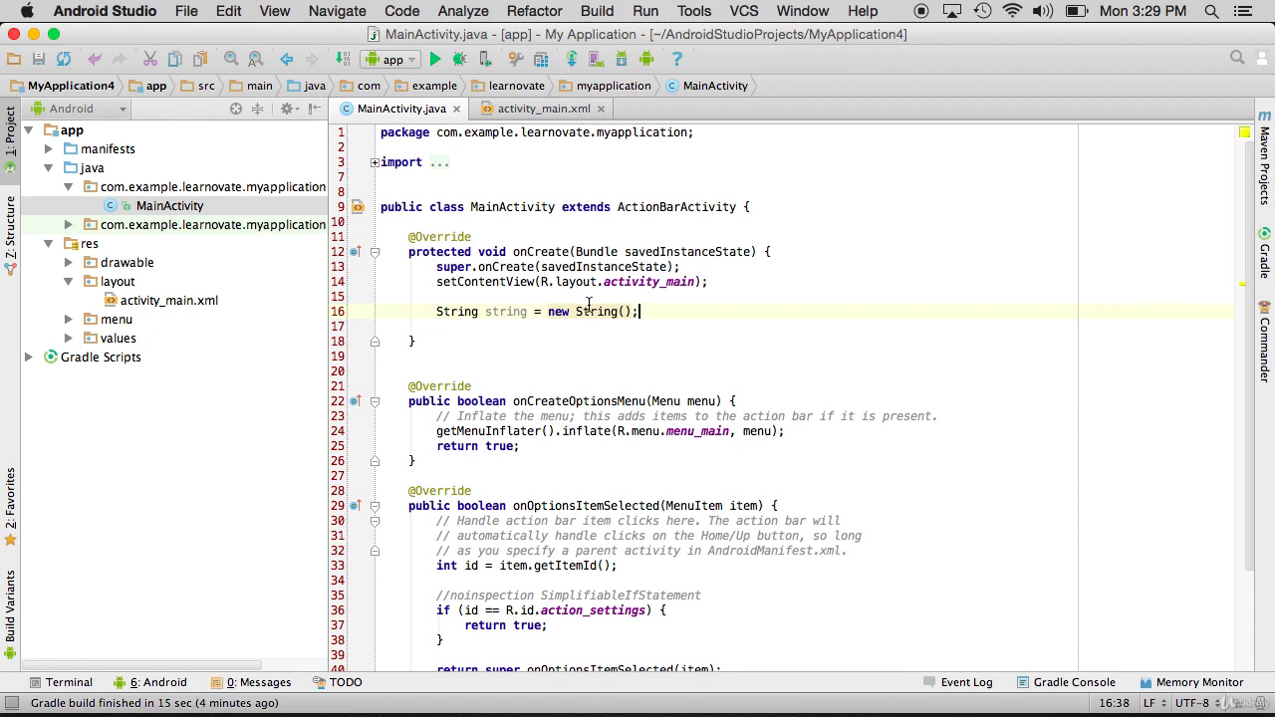
mouse_move(597, 311)
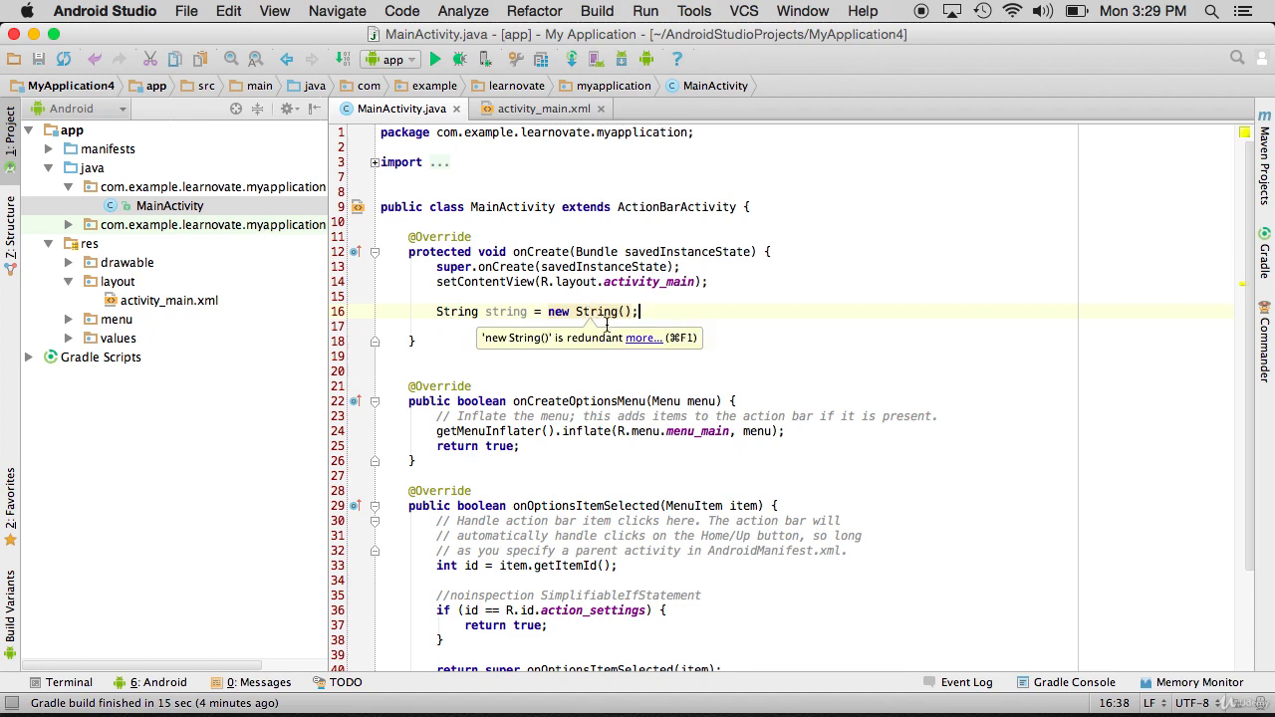
left_click(643, 337)
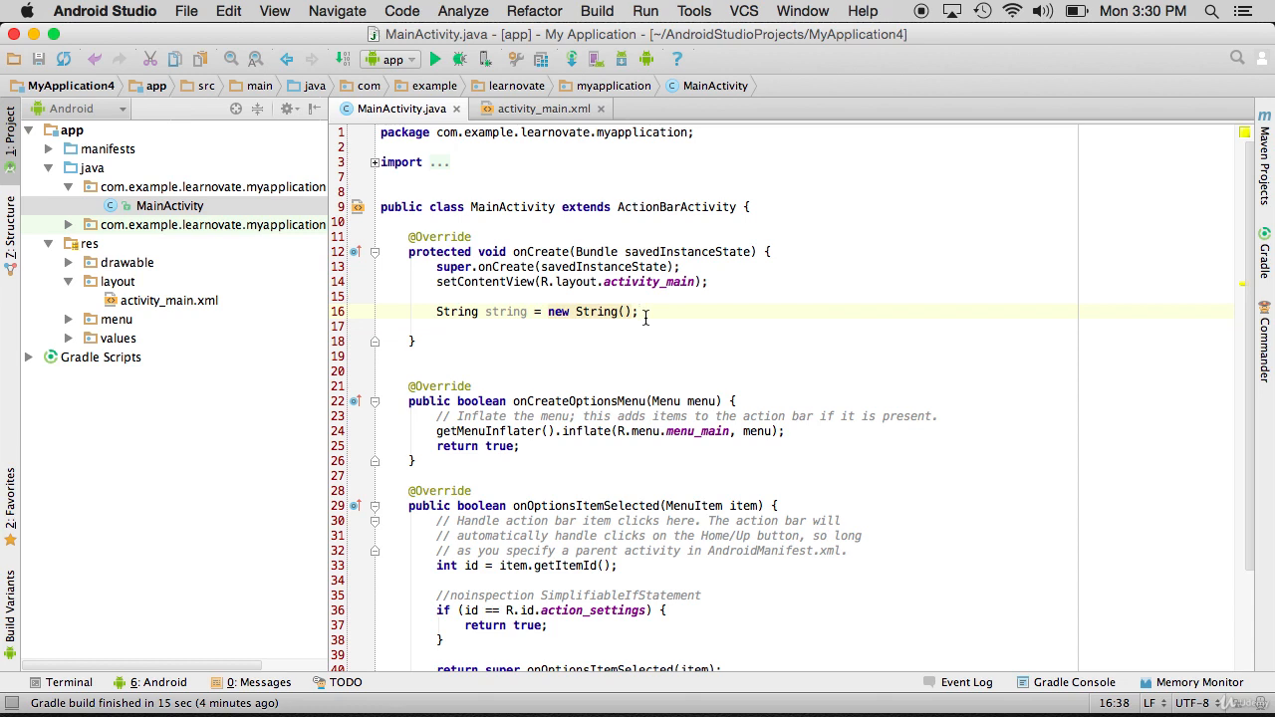
mouse_move(268, 254)
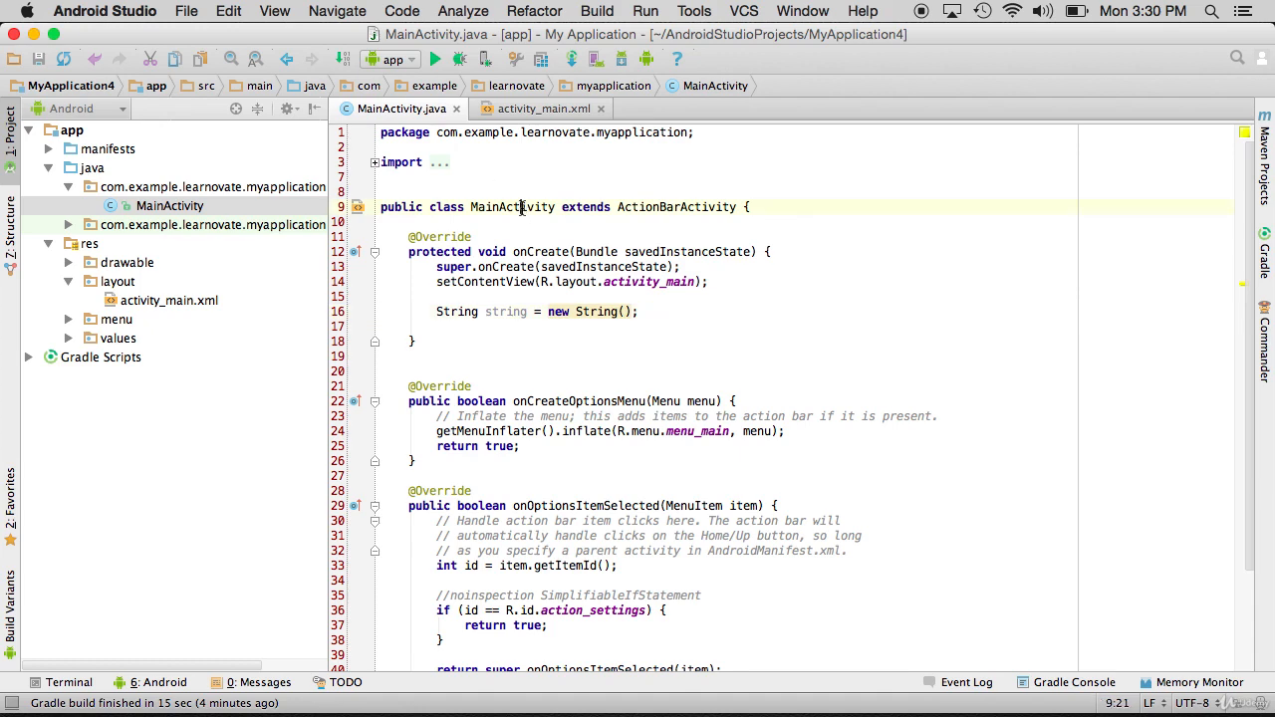
Rename MainActivity to AwesomeActivity across the project and launch a debug build.
right_click(515, 206)
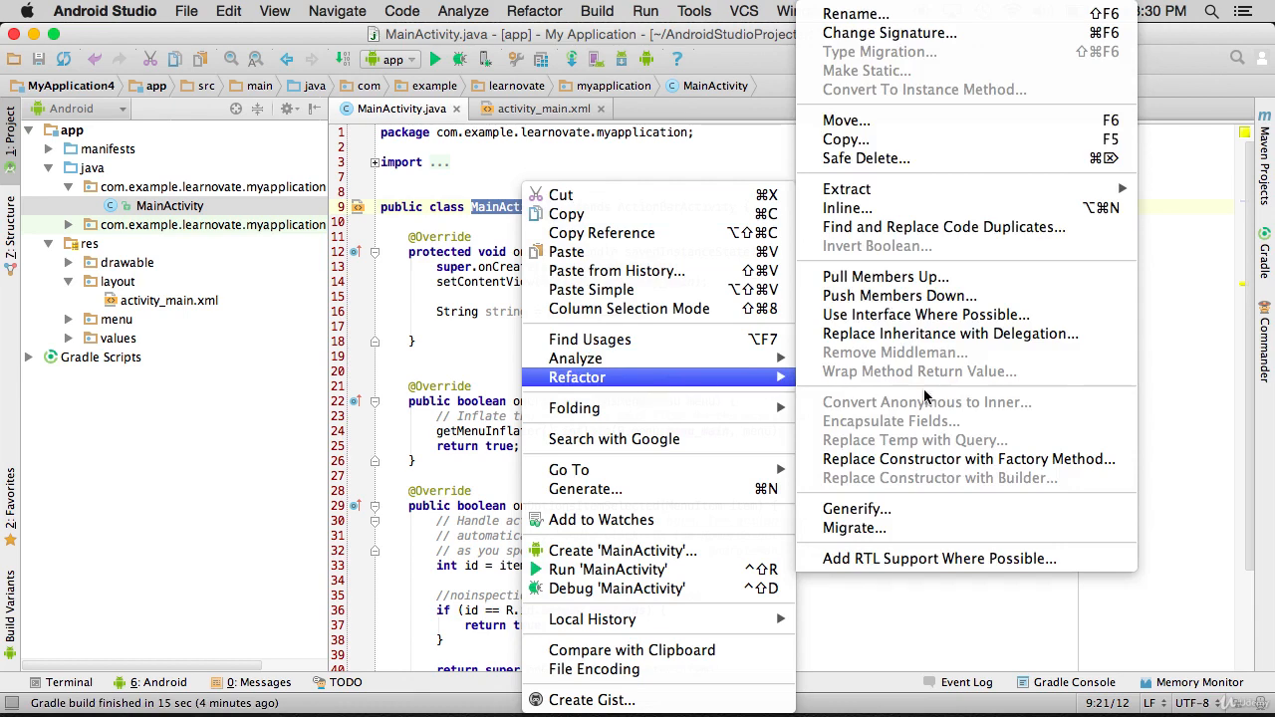
mouse_move(890, 14)
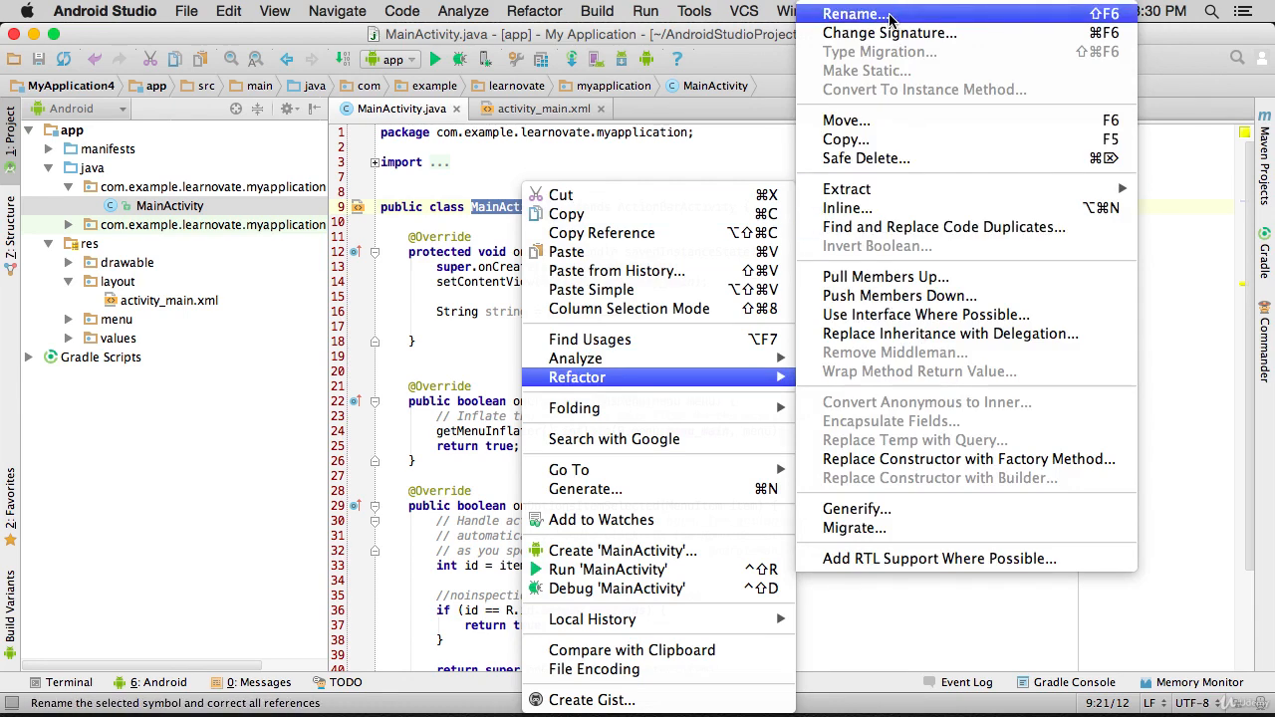
left_click(854, 13)
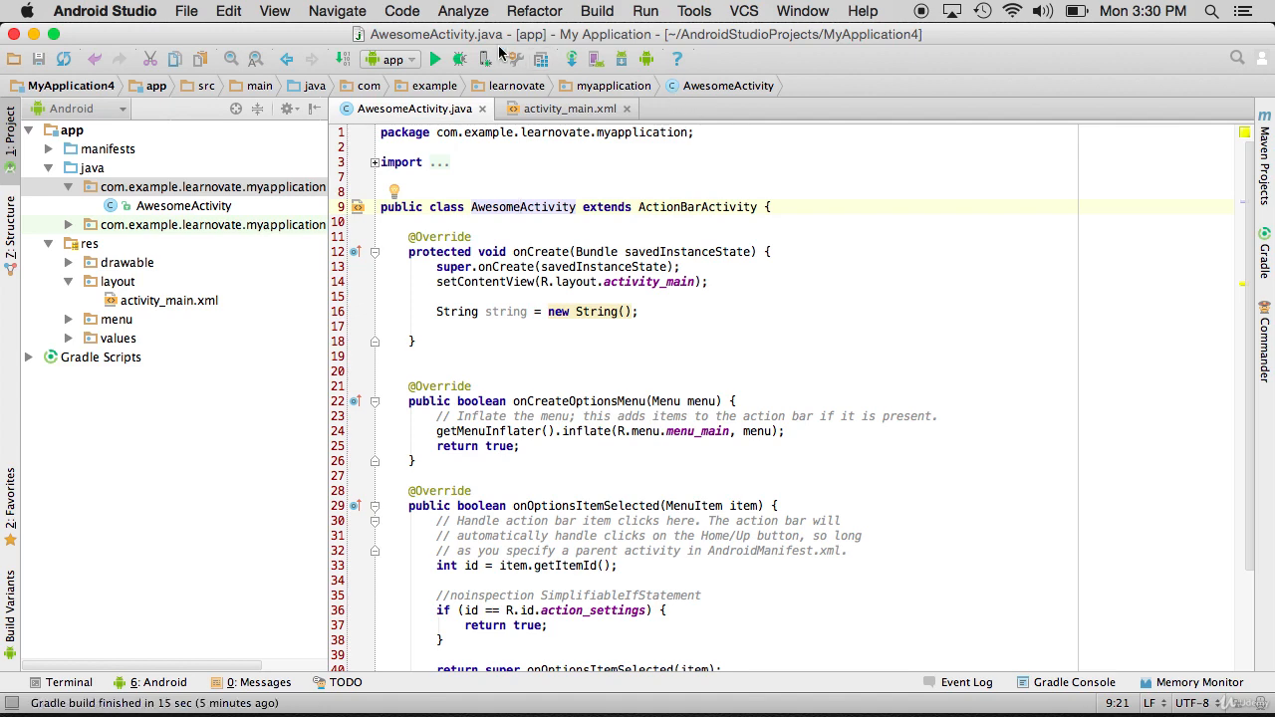
left_click(434, 59)
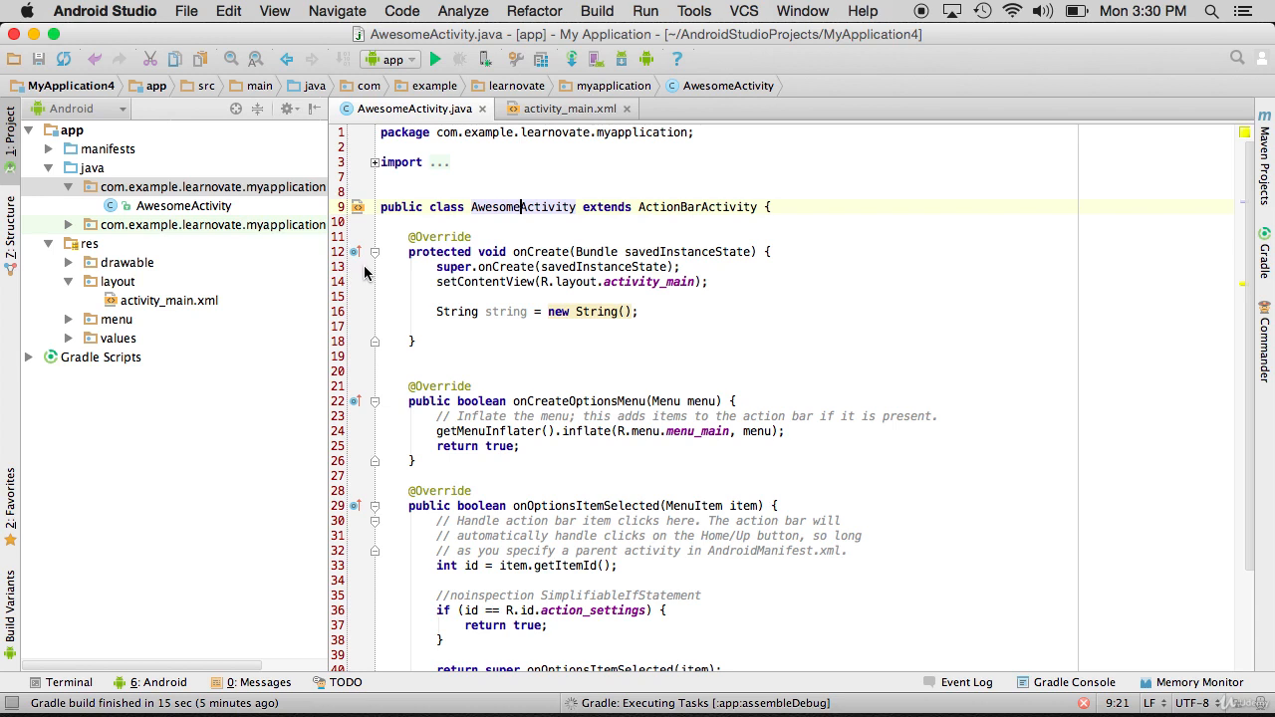
mouse_move(366, 286)
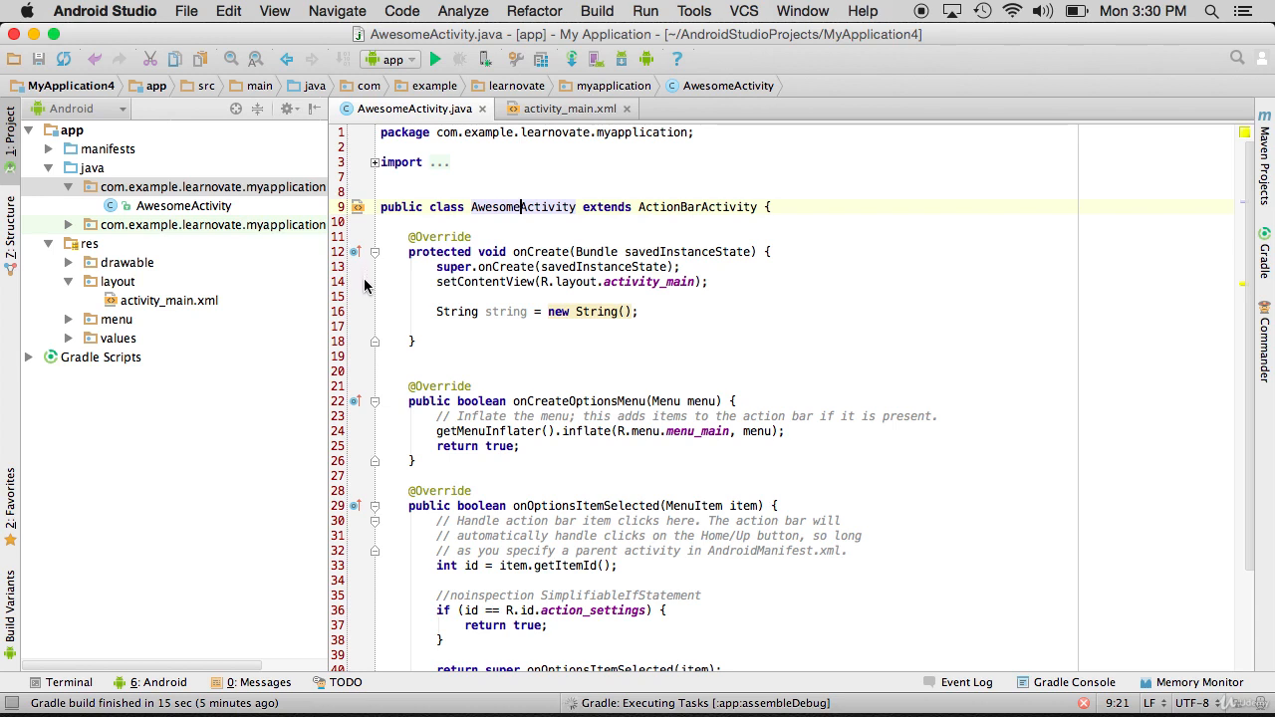
Break on the setContentView line, inspect 'this' in Variables, and step over to line 16.
left_click(360, 282)
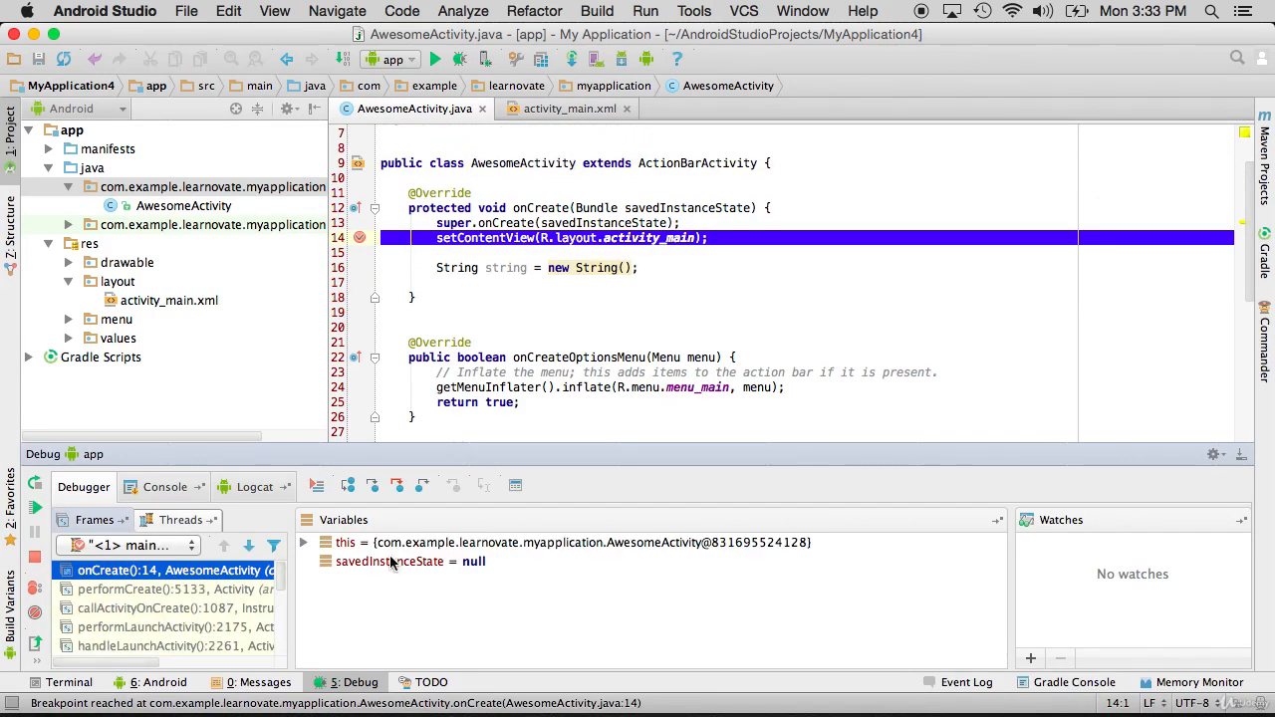
left_click(344, 542)
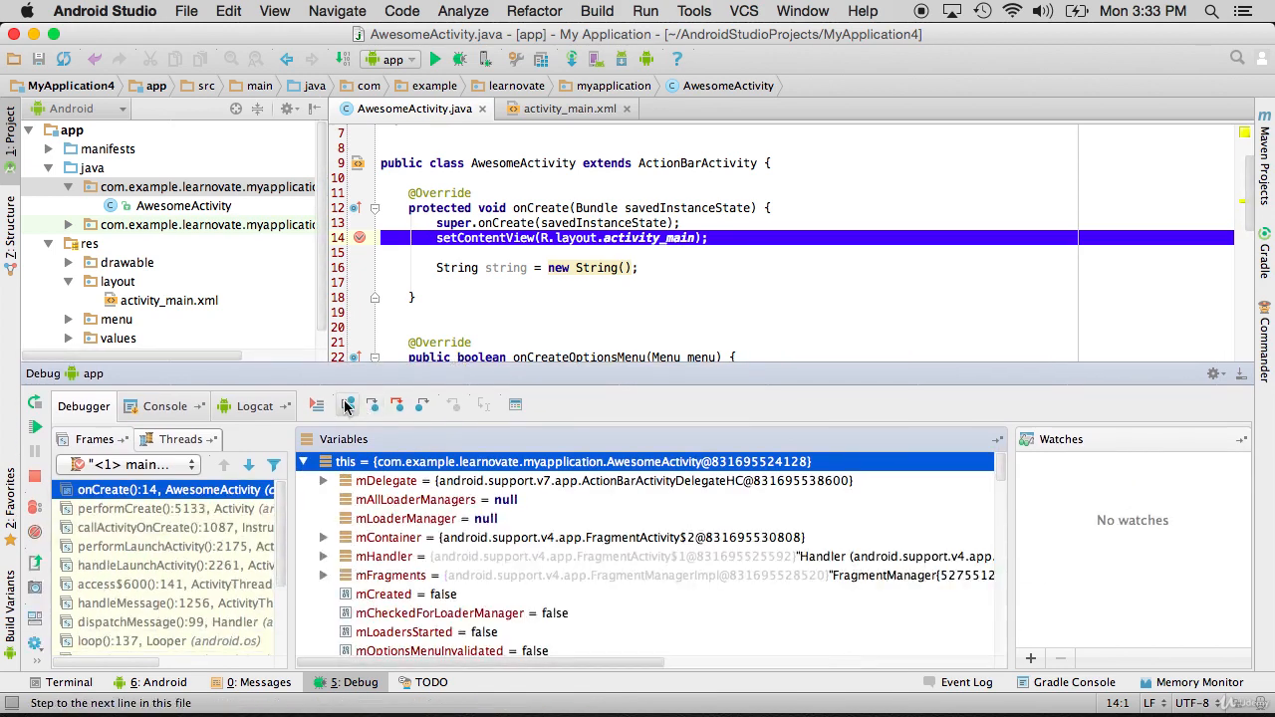
left_click(348, 404)
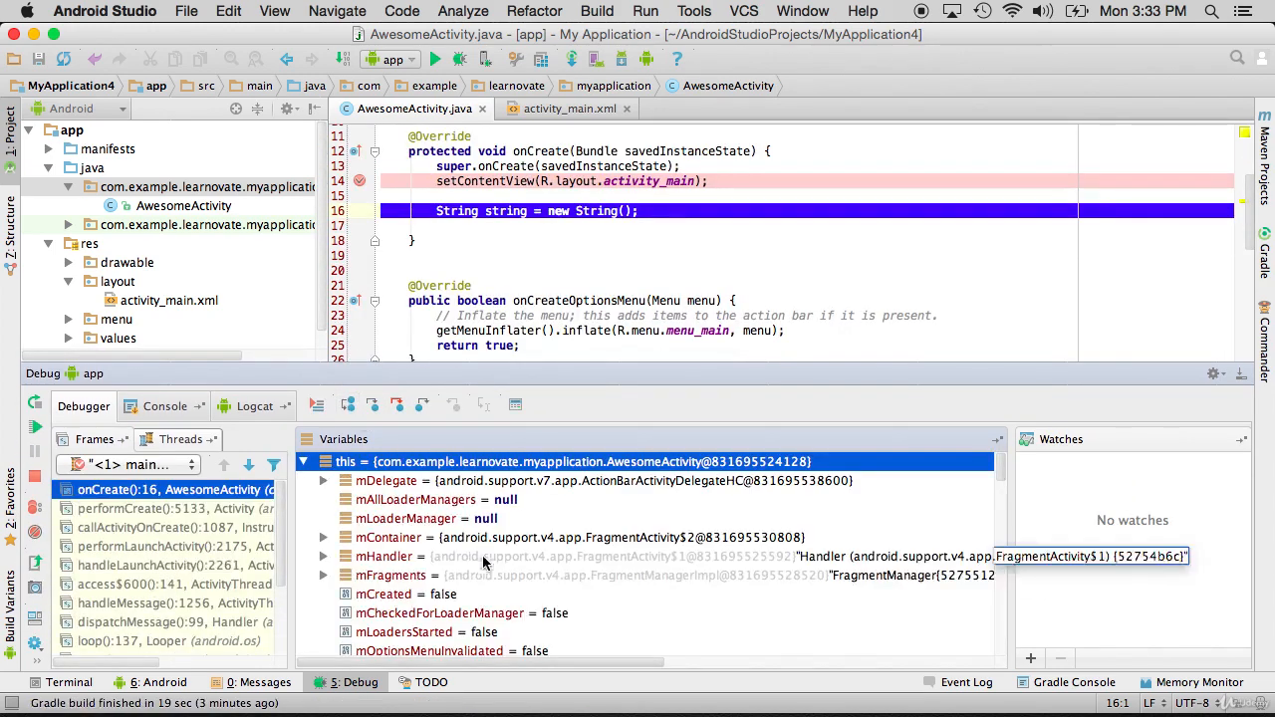